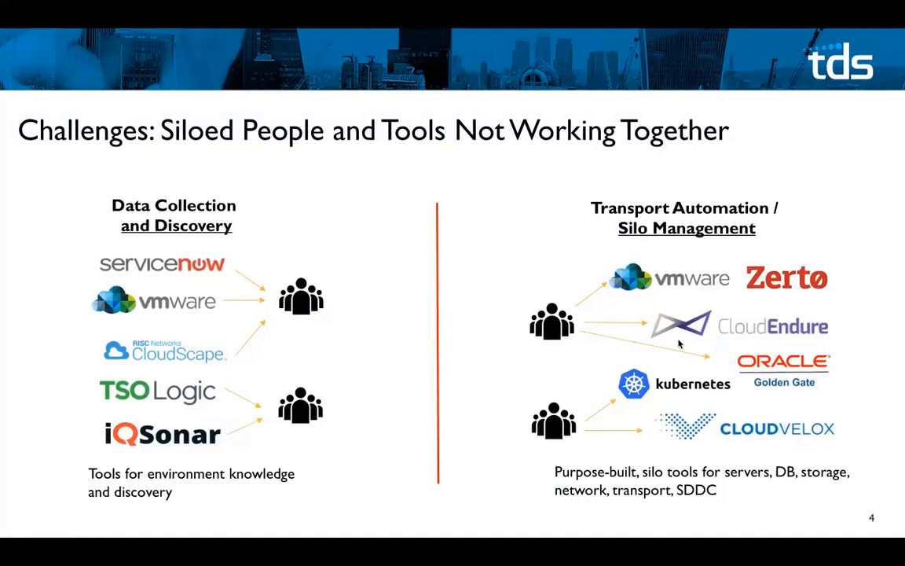
mouse_move(610, 322)
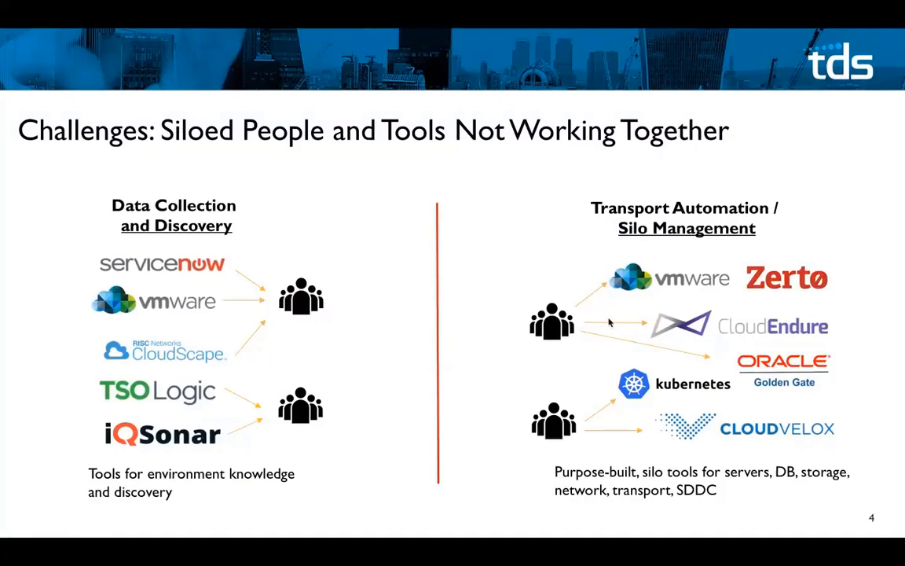
Advance to the slide on data aggregation, segmentation & planning, and phased execution.
key("right")
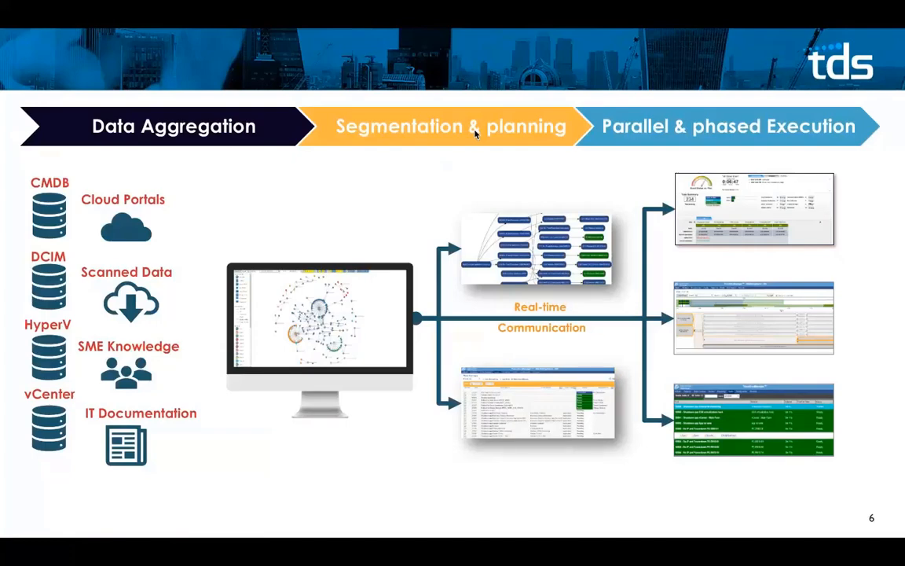
mouse_move(459, 139)
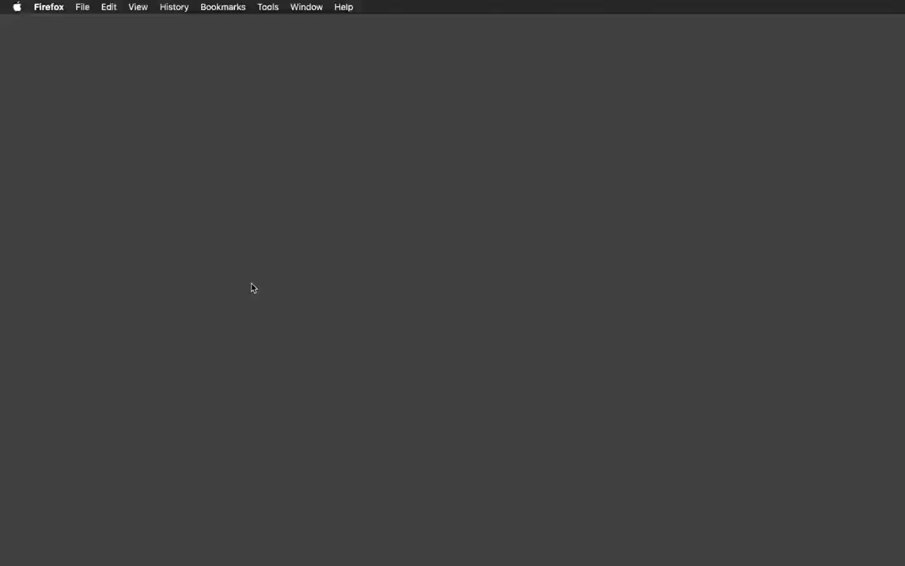
mouse_move(123, 64)
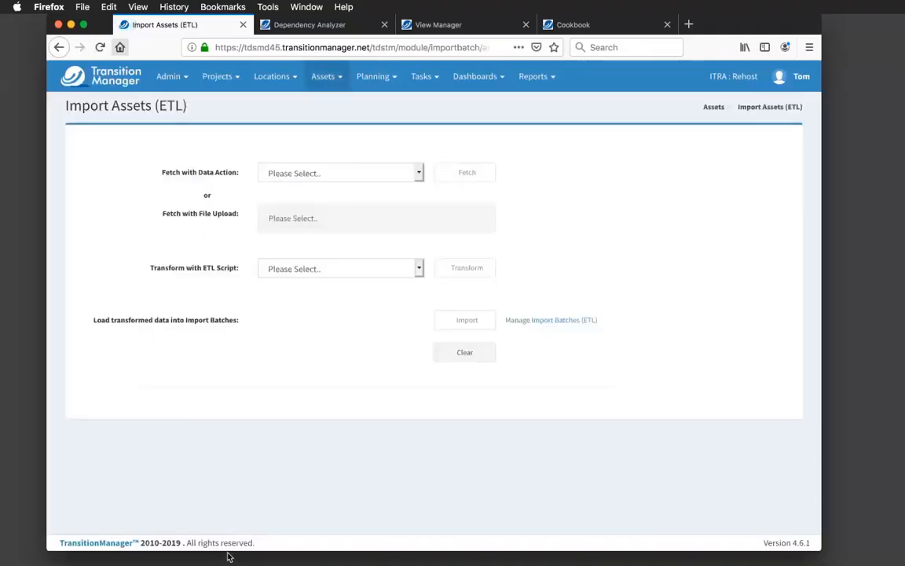
mouse_move(436, 49)
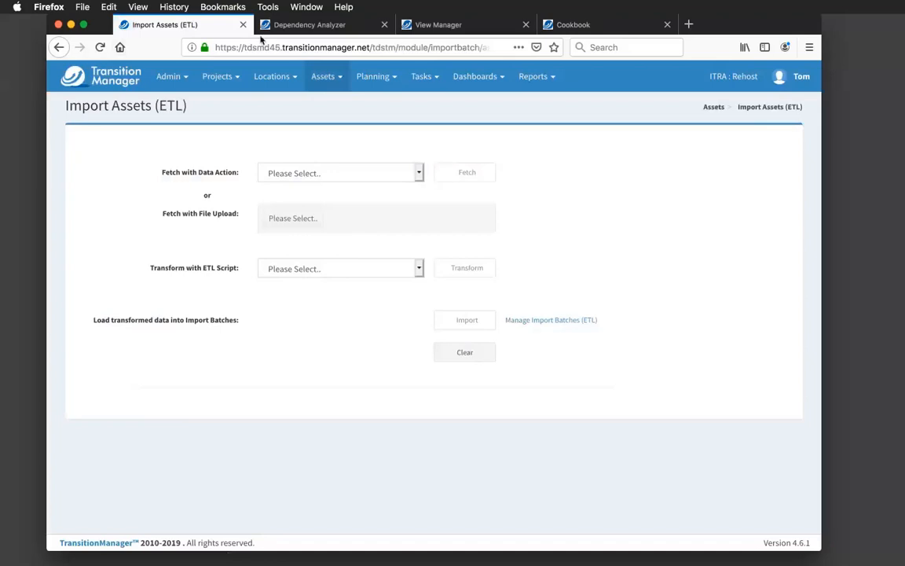
mouse_move(682, 230)
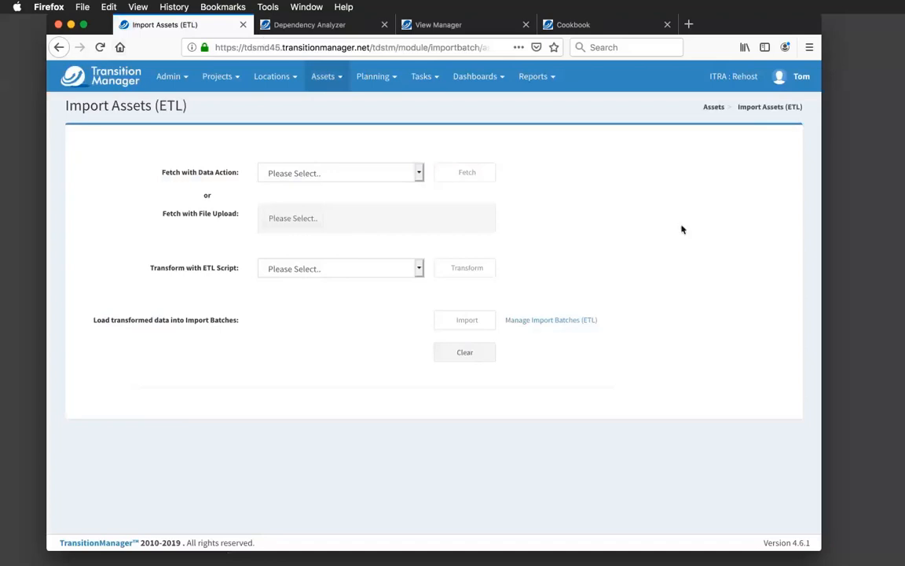
mouse_move(764, 247)
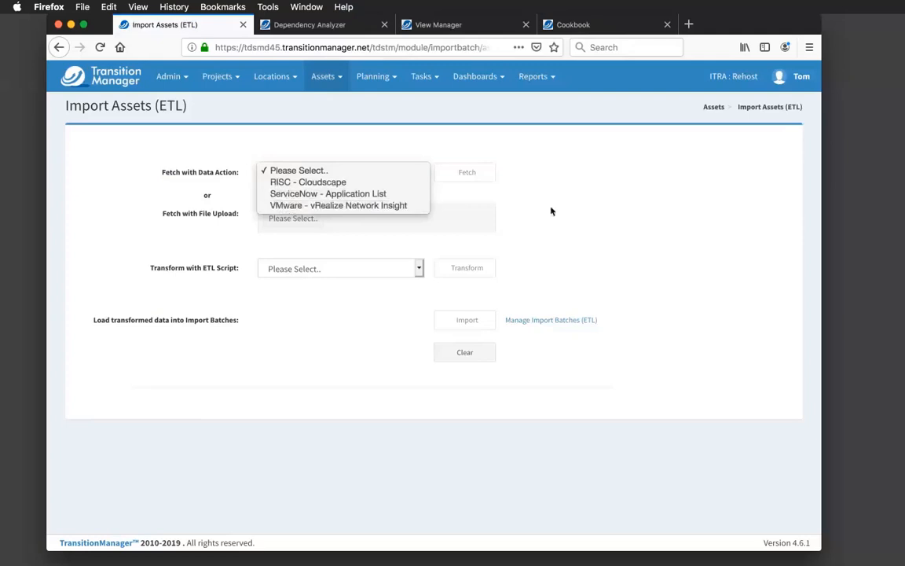
mouse_move(569, 220)
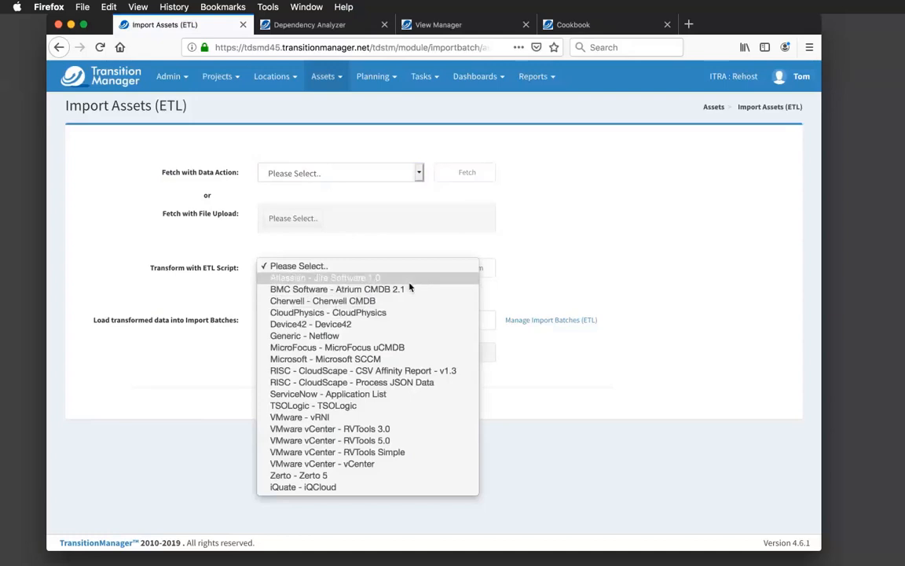
mouse_move(411, 289)
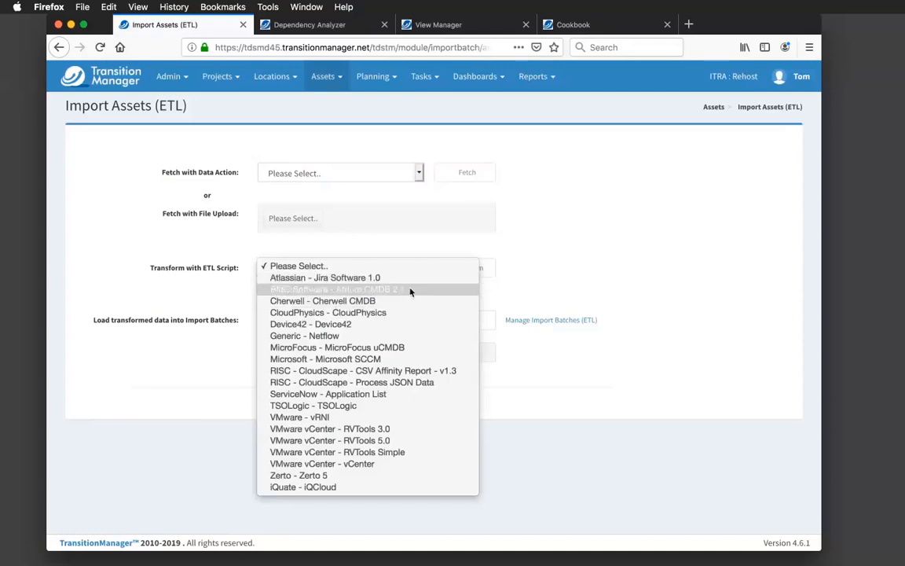
mouse_move(410, 300)
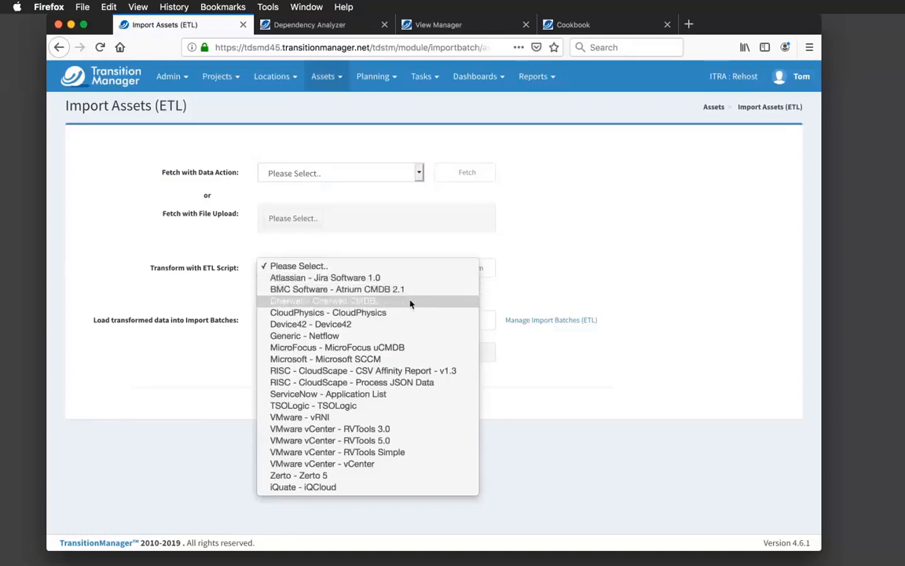
mouse_move(409, 358)
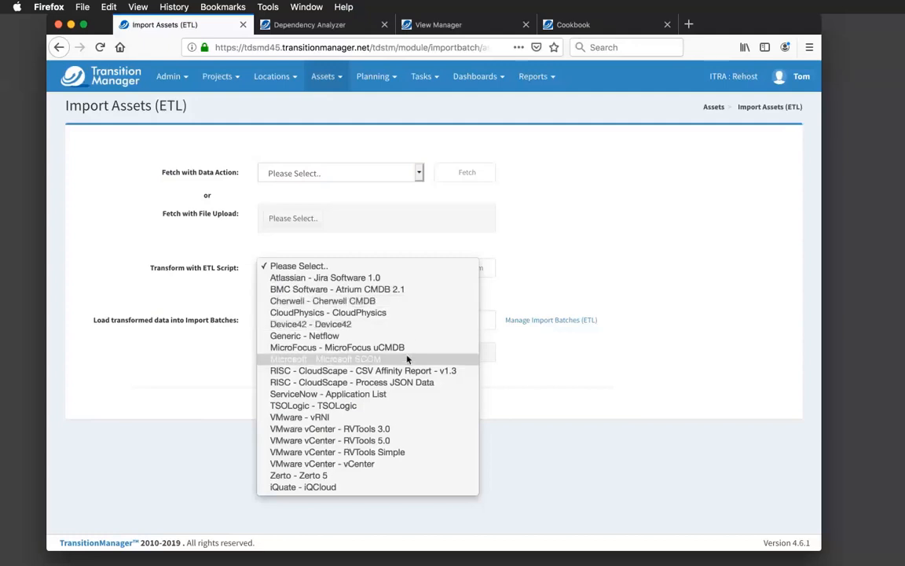
mouse_move(401, 403)
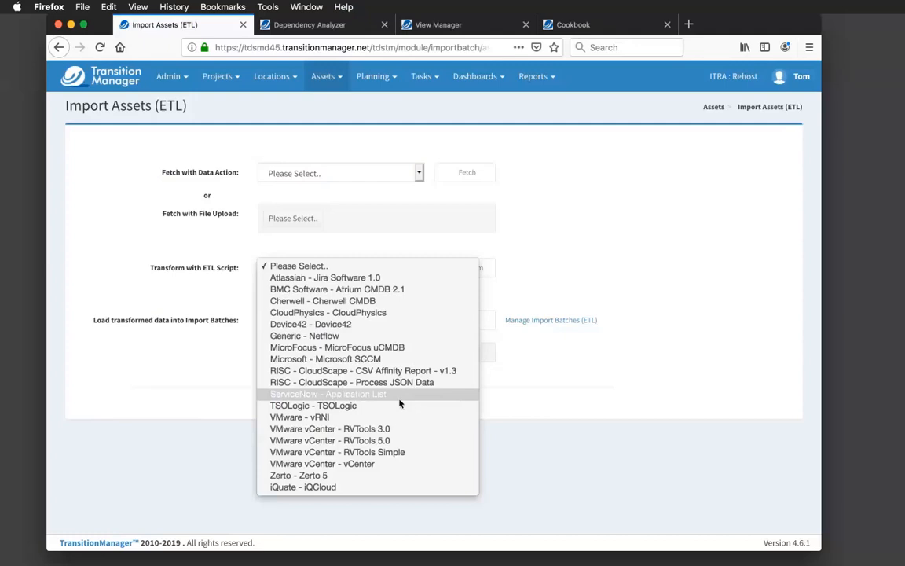
Choose ServiceNow - Application List as the ETL transform script.
left_click(329, 393)
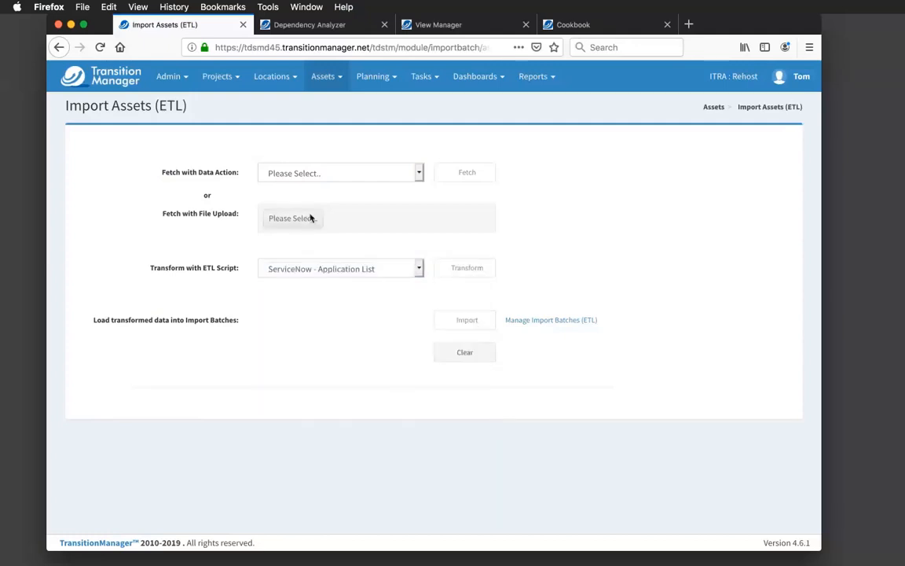
Upload Sample RV Tools Data.xls via Fetch with File Upload as the import source.
left_click(293, 217)
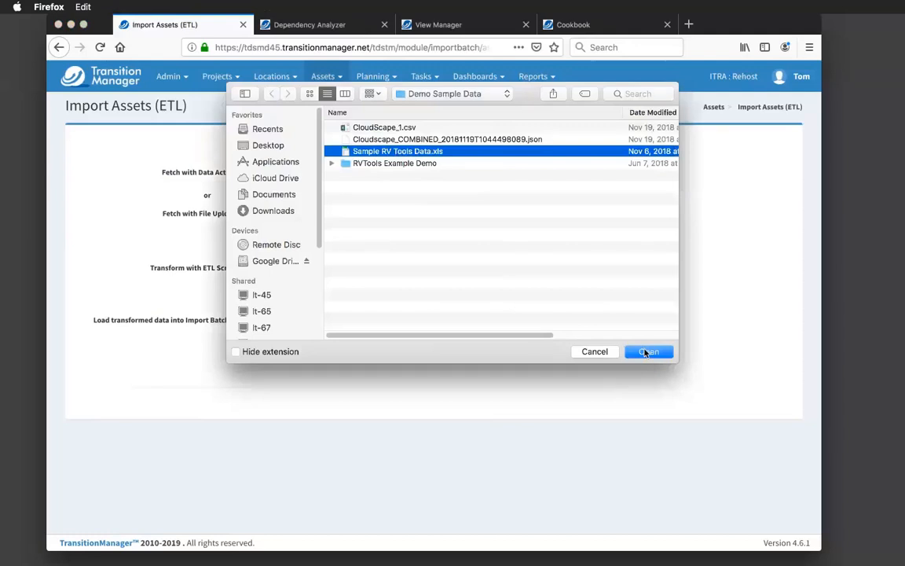
left_click(647, 352)
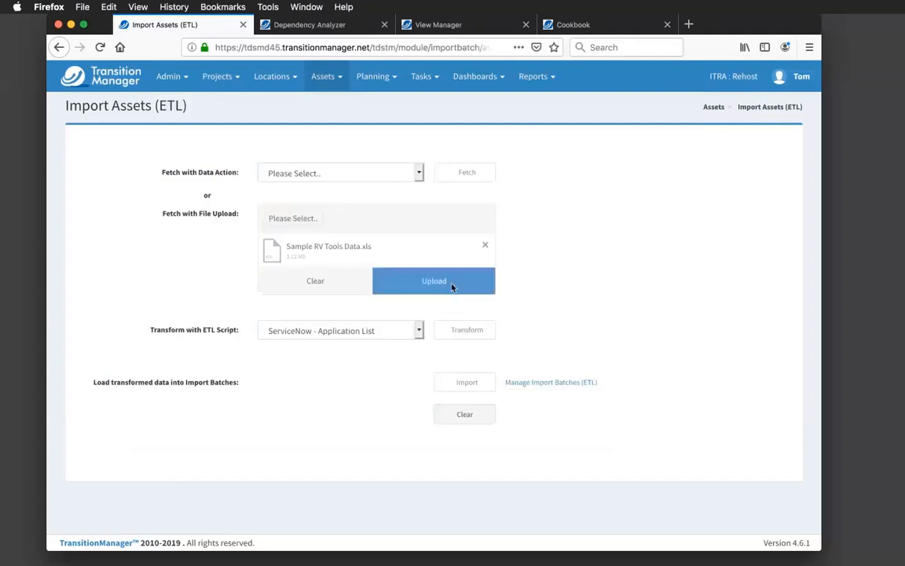
left_click(433, 280)
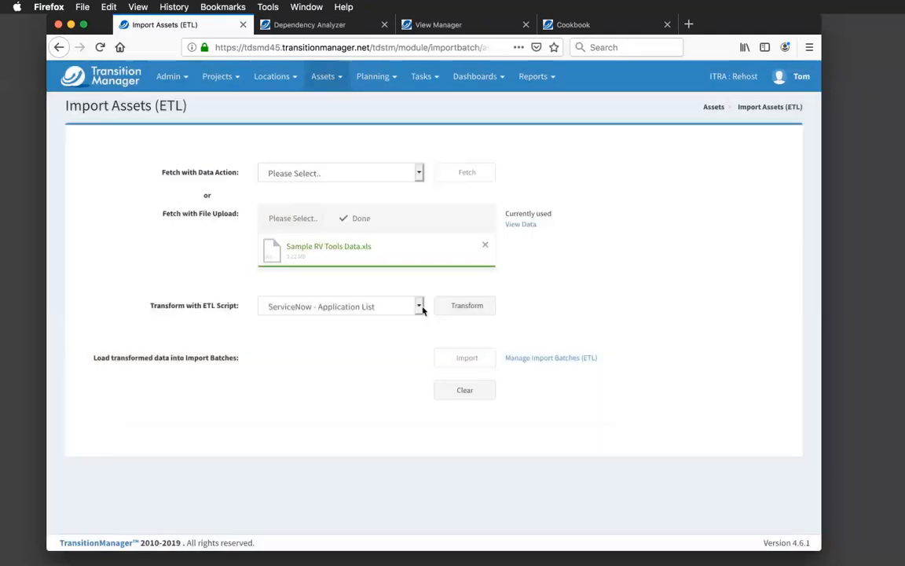
Transform the uploaded file with the VMware vCenter - RVTools 5.0 script until marked done.
left_click(418, 305)
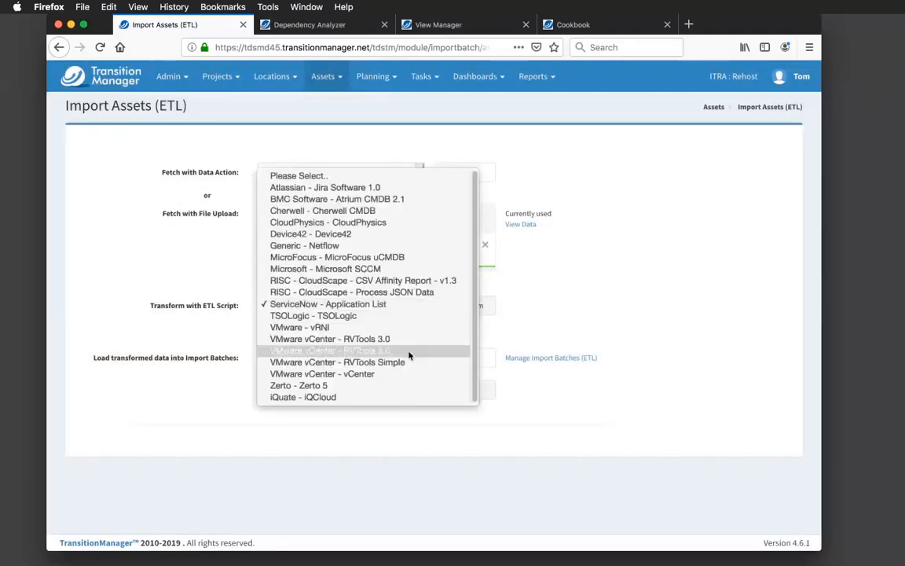
left_click(347, 350)
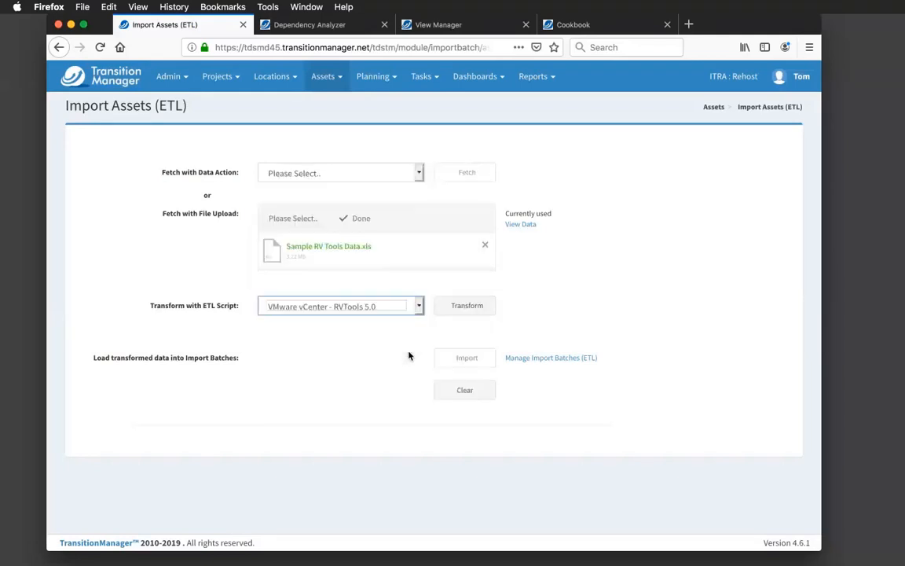
left_click(465, 305)
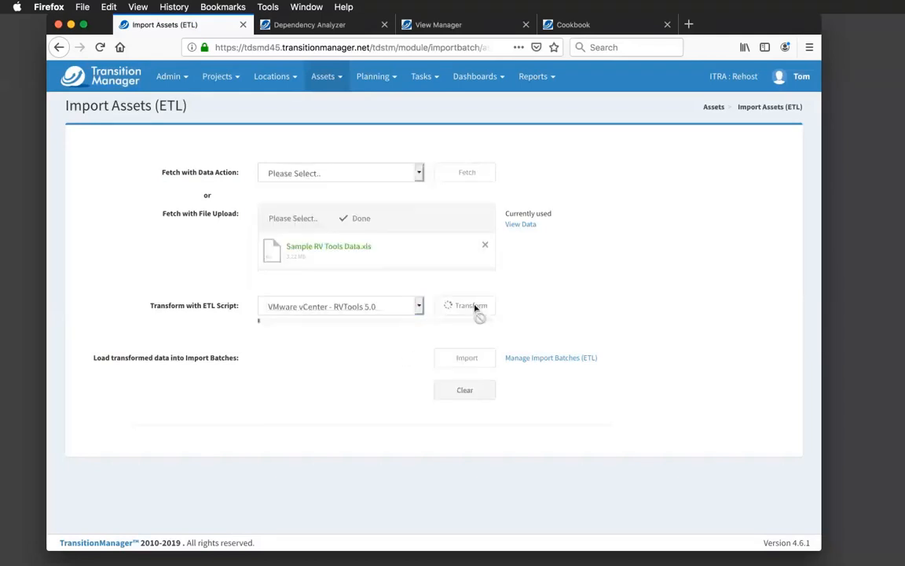
left_click(465, 305)
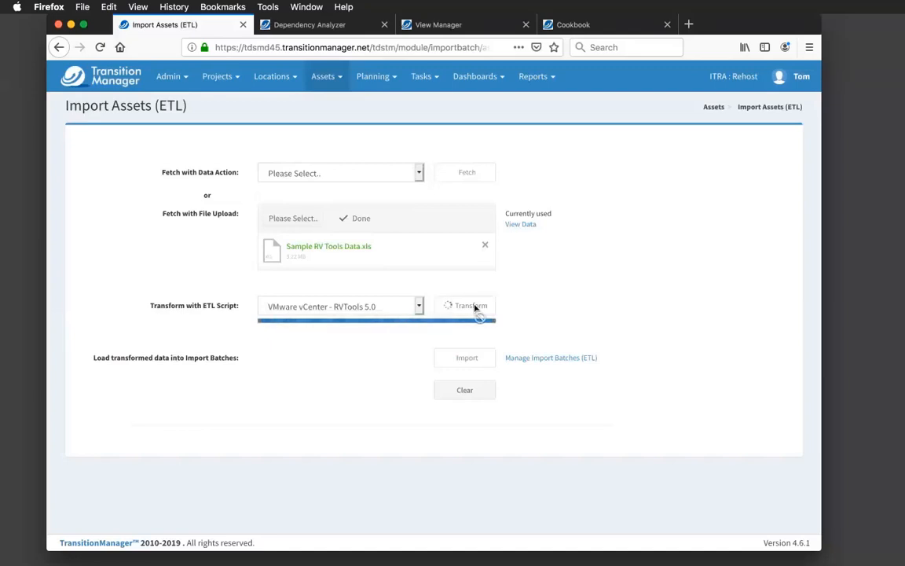
left_click(465, 305)
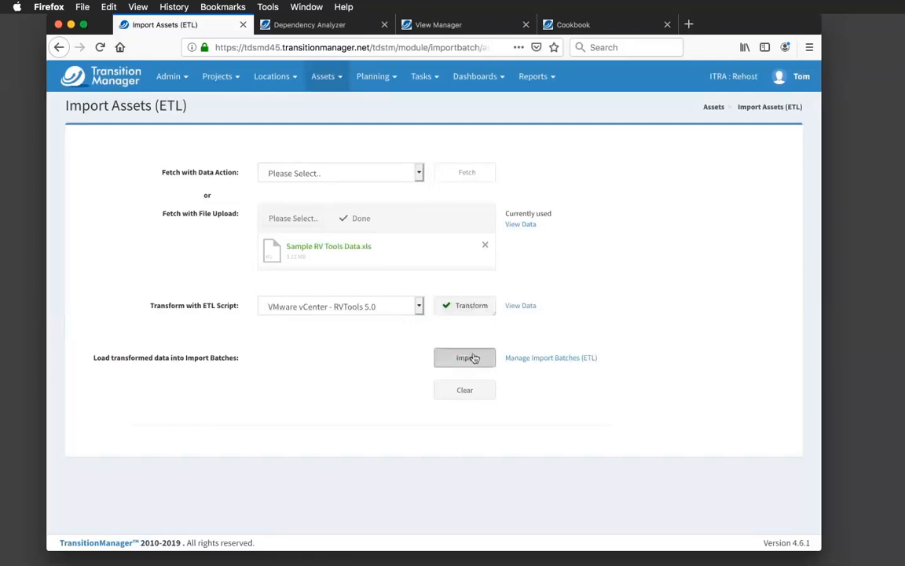
Import the transformed RVTools data into import batches.
left_click(465, 358)
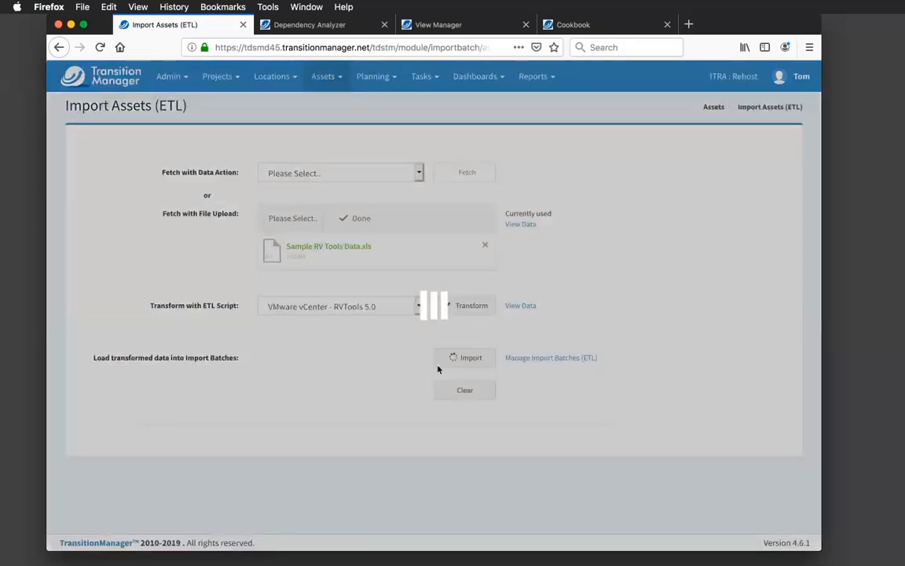
Review the three finished import batches, then show the Dependency Analyzer graph.
left_click(465, 305)
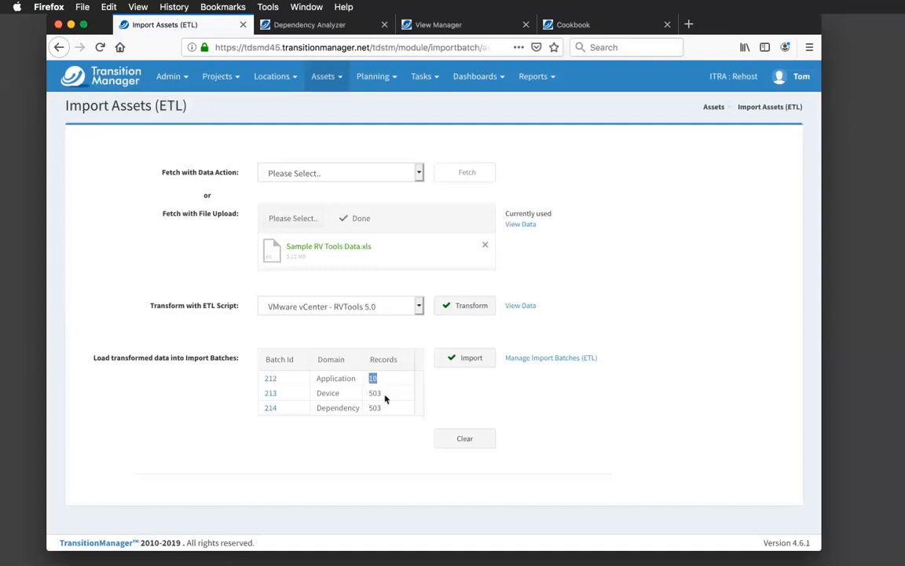
left_click(374, 393)
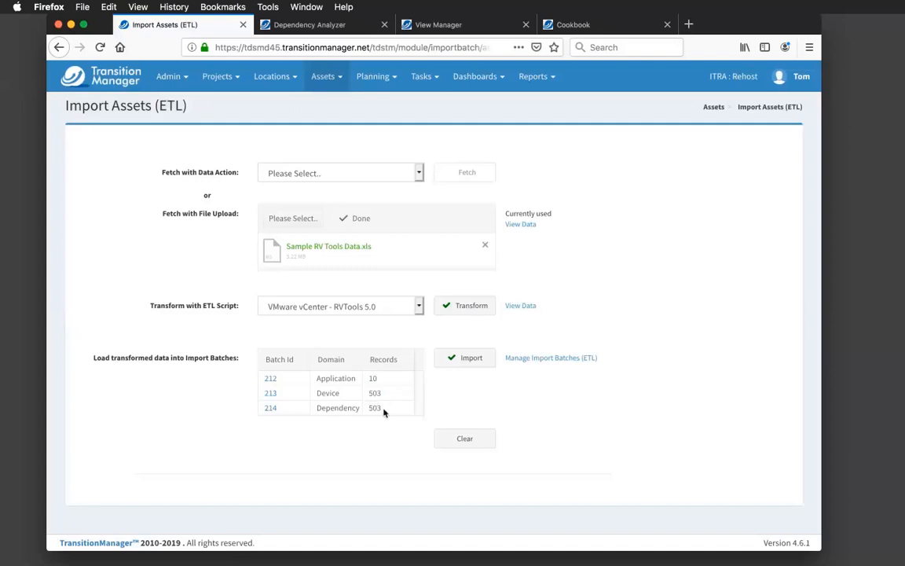
double_click(374, 408)
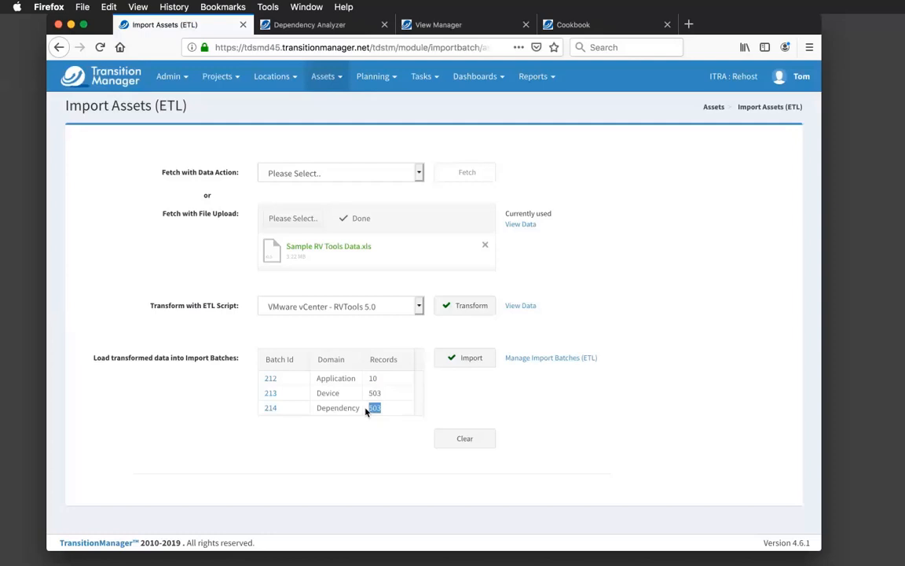
mouse_move(578, 427)
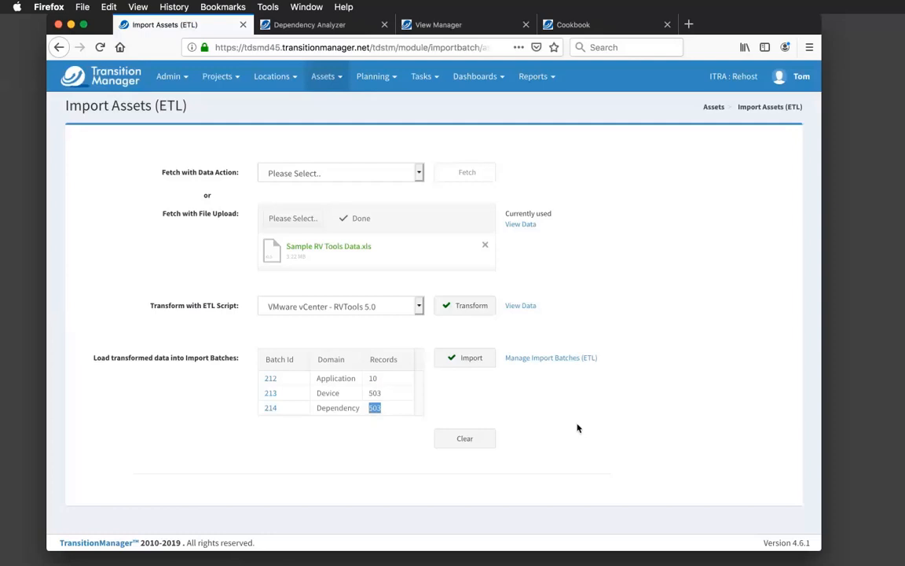
mouse_move(469, 110)
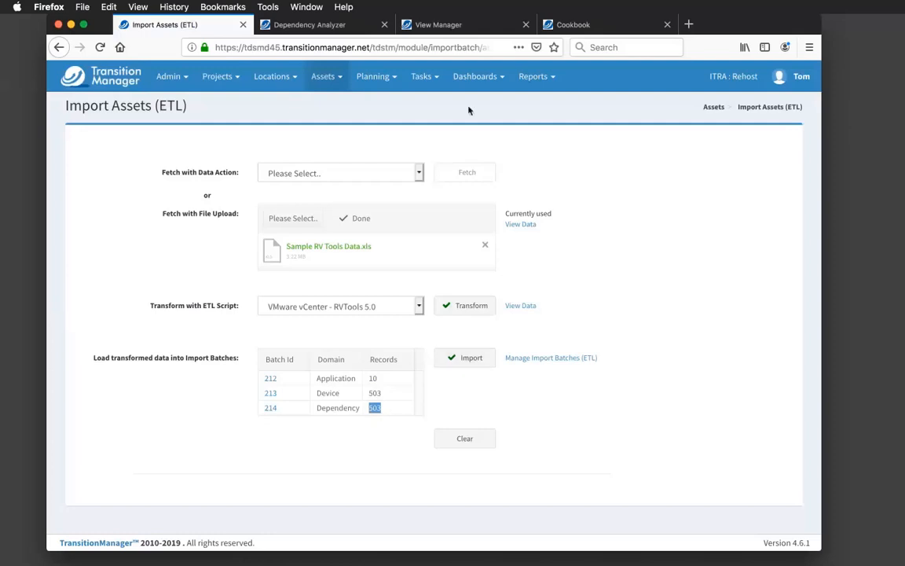
left_click(323, 25)
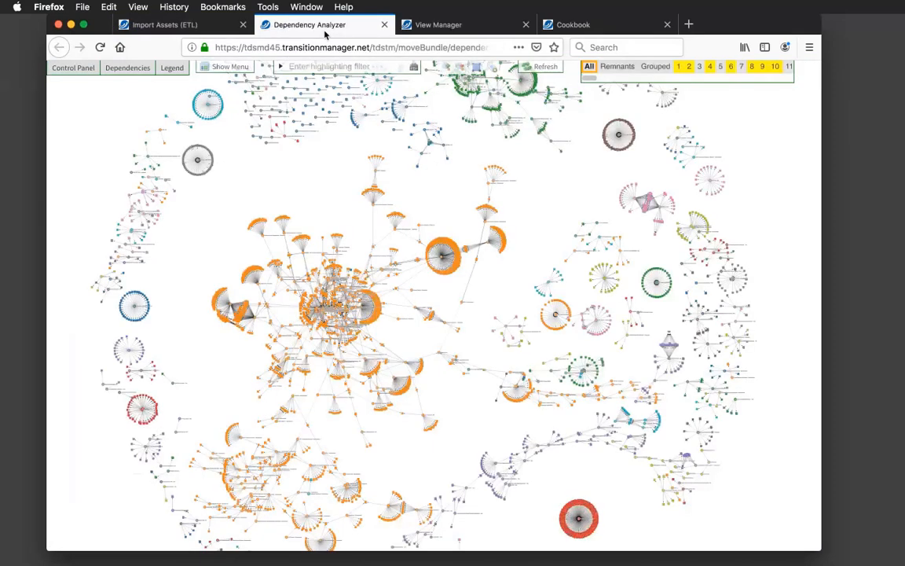
mouse_move(494, 269)
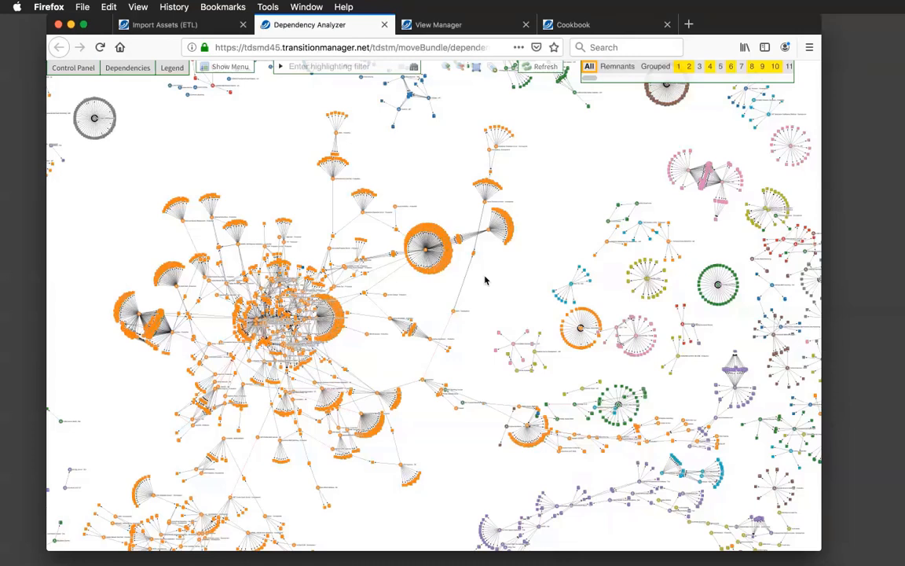
mouse_move(726, 23)
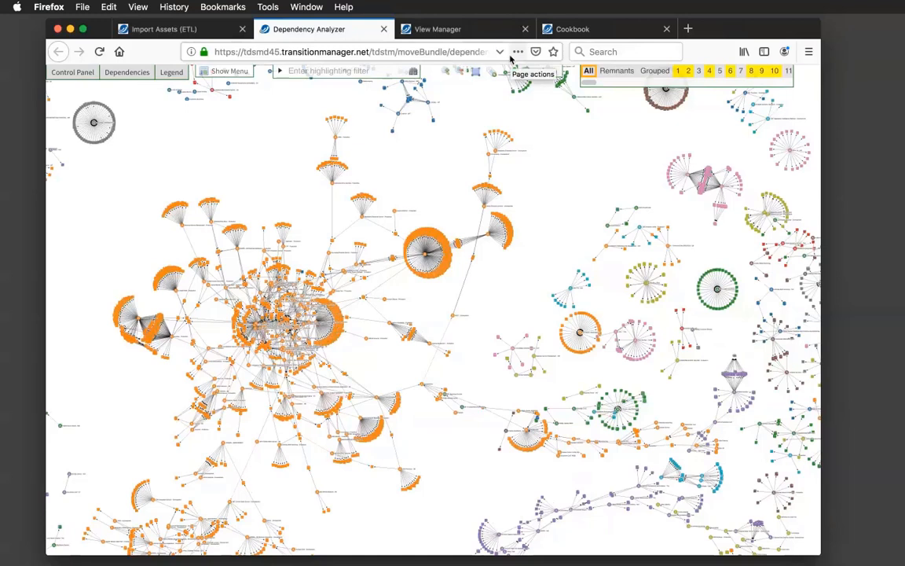
mouse_move(444, 28)
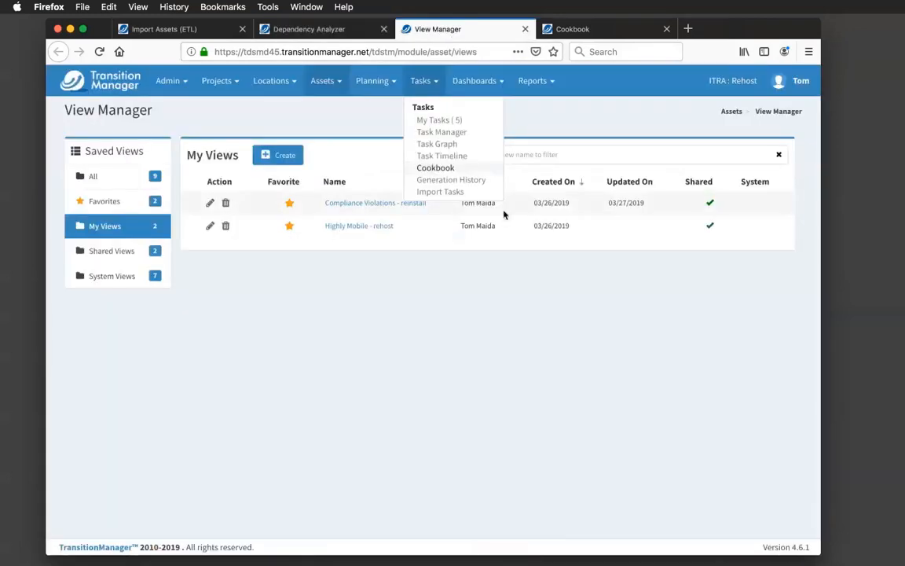
Load the 'Highly Mobile - rehost' saved view from My Views.
left_click(489, 296)
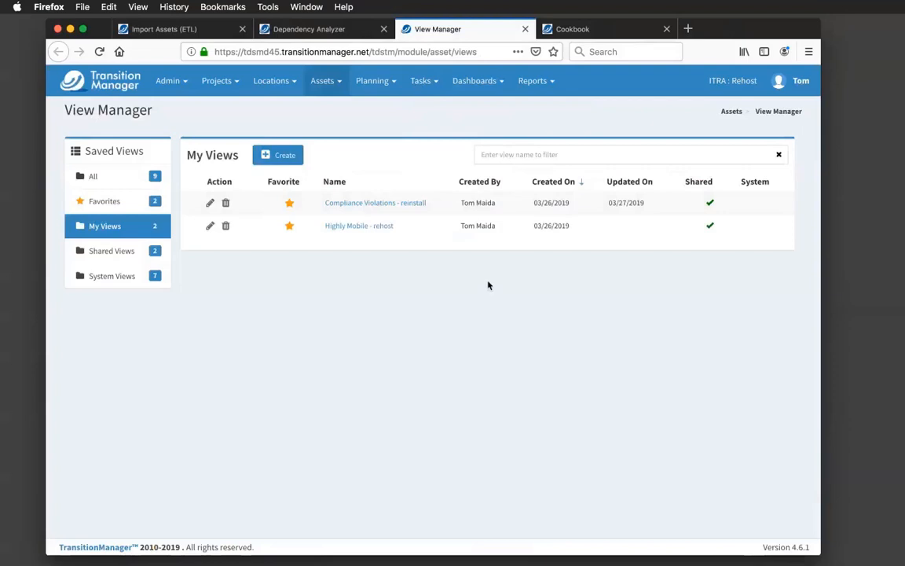
mouse_move(440, 274)
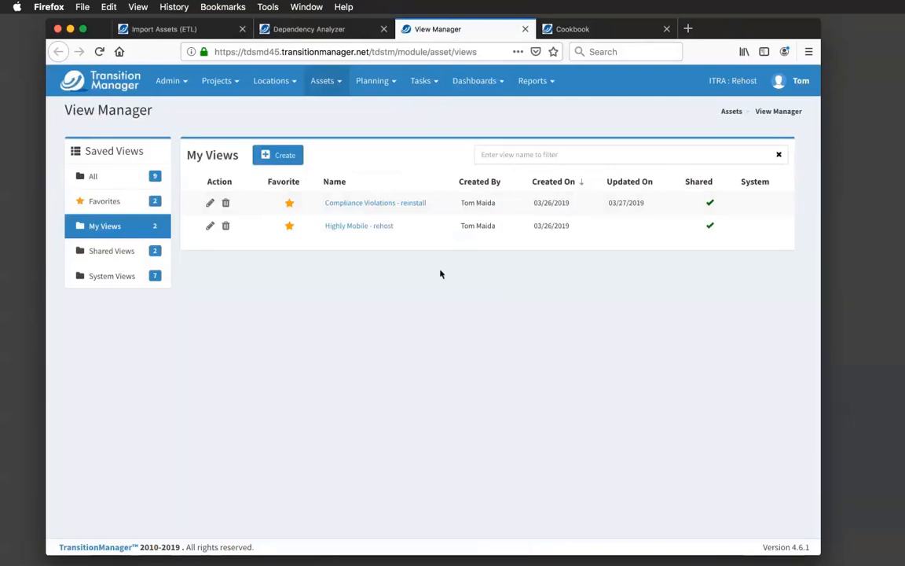
mouse_move(368, 239)
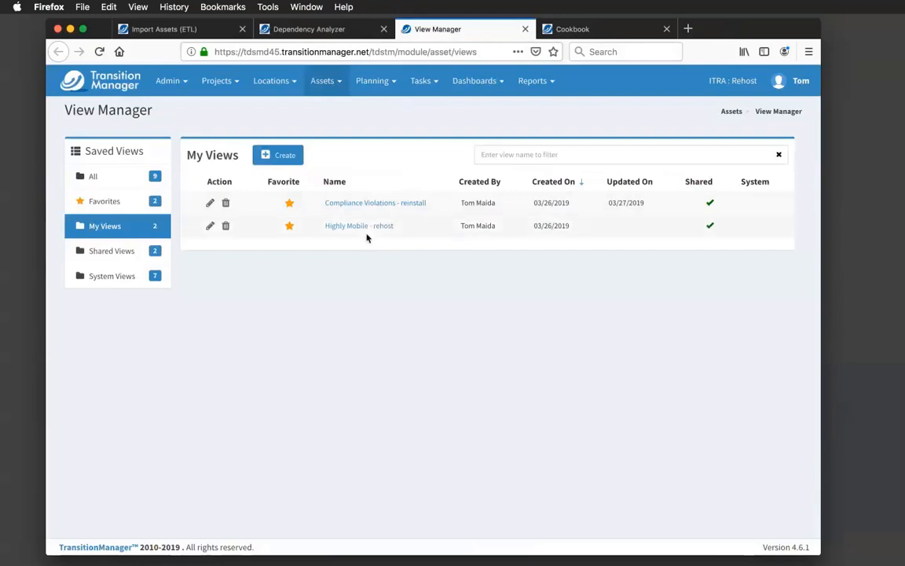
left_click(358, 226)
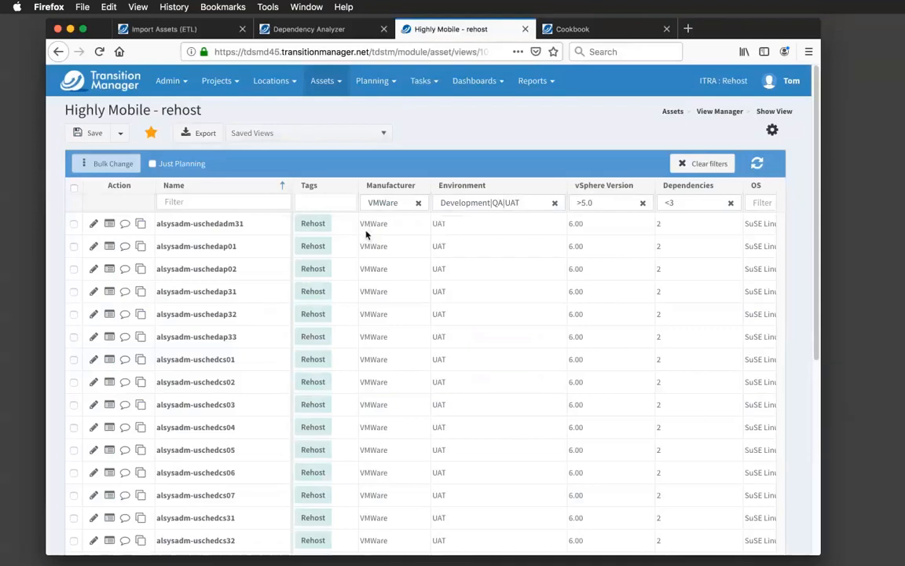
mouse_move(387, 217)
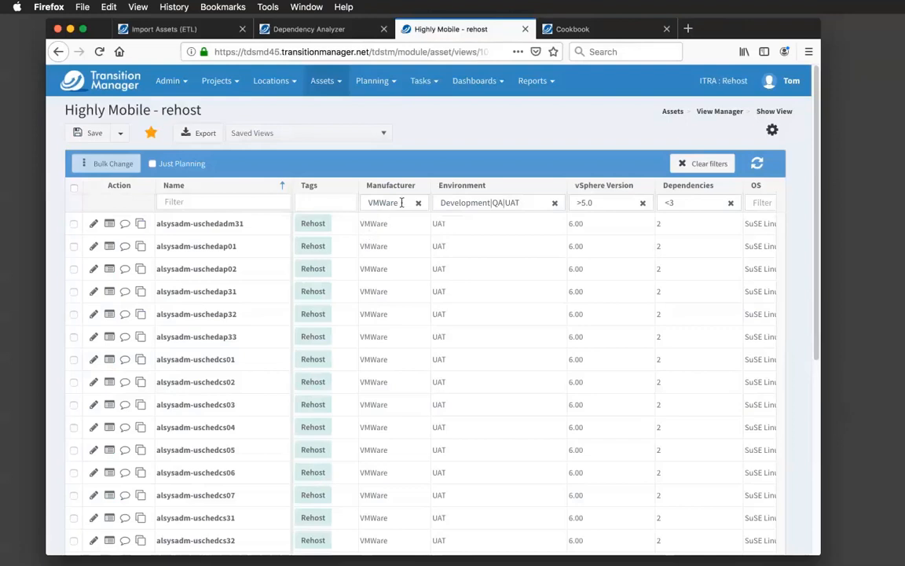
Highlight the vSphere Version, Environment and Dependencies filters, then show the Dependency Analyzer graph.
double_click(383, 203)
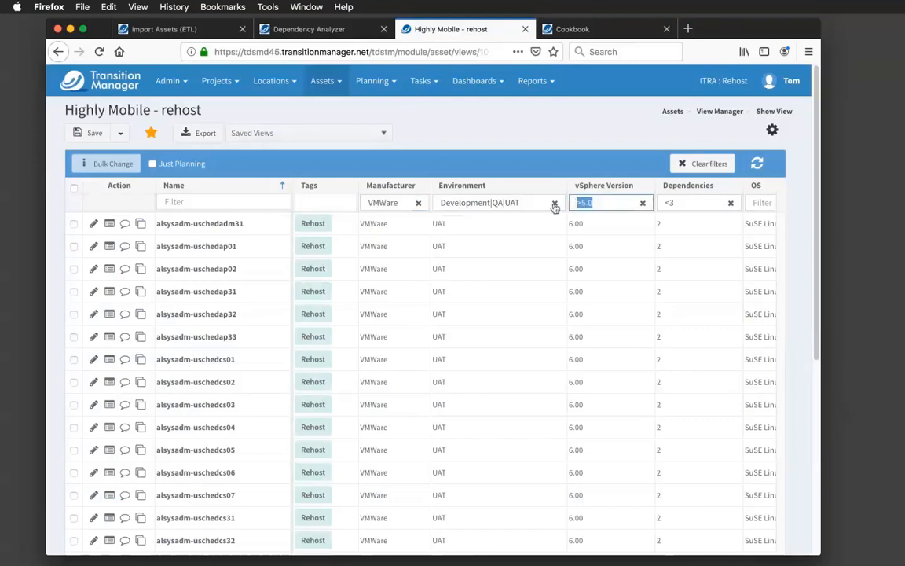
left_click(495, 201)
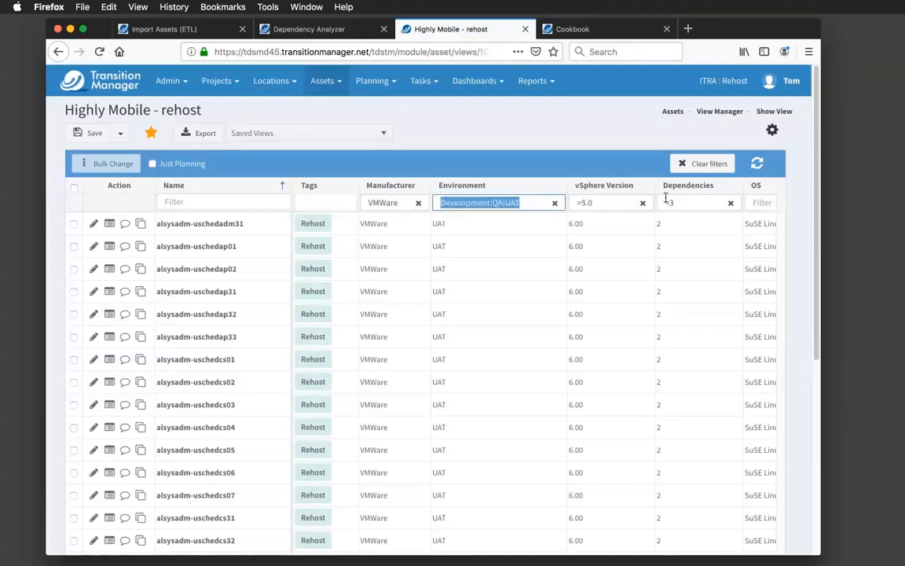
left_click(694, 201)
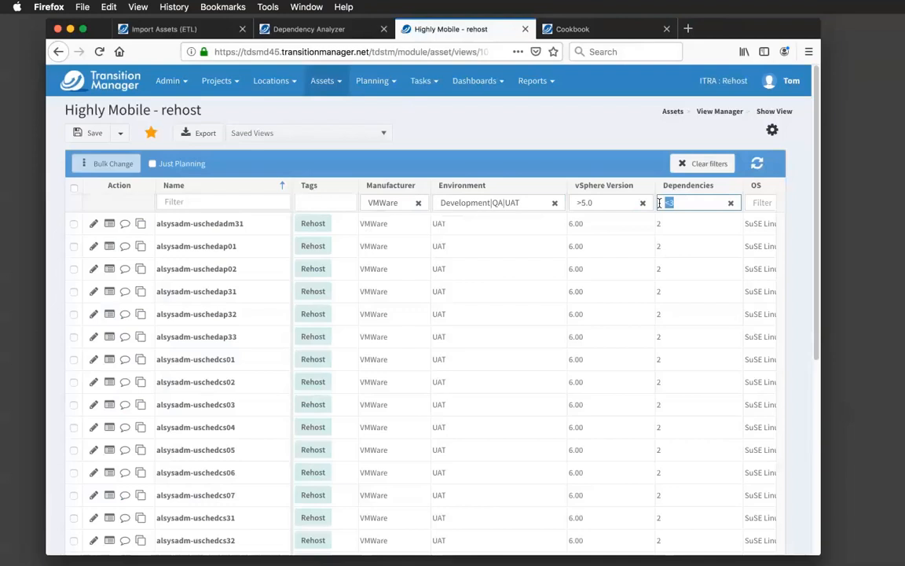
mouse_move(305, 224)
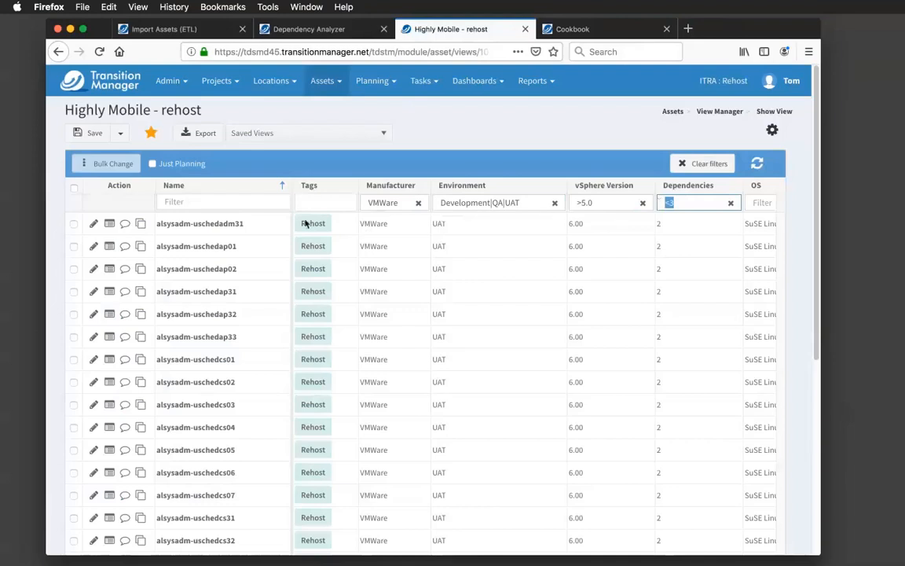
mouse_move(330, 232)
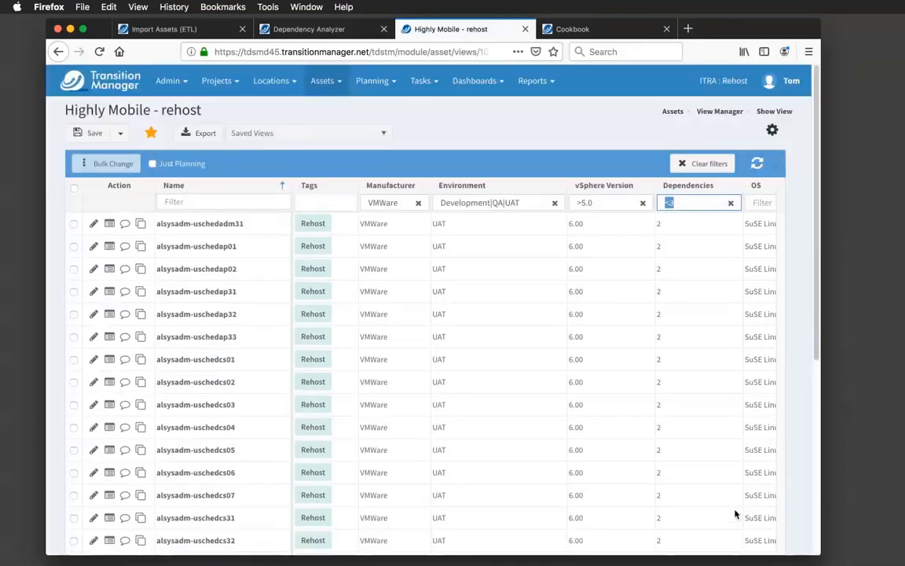
left_click(317, 28)
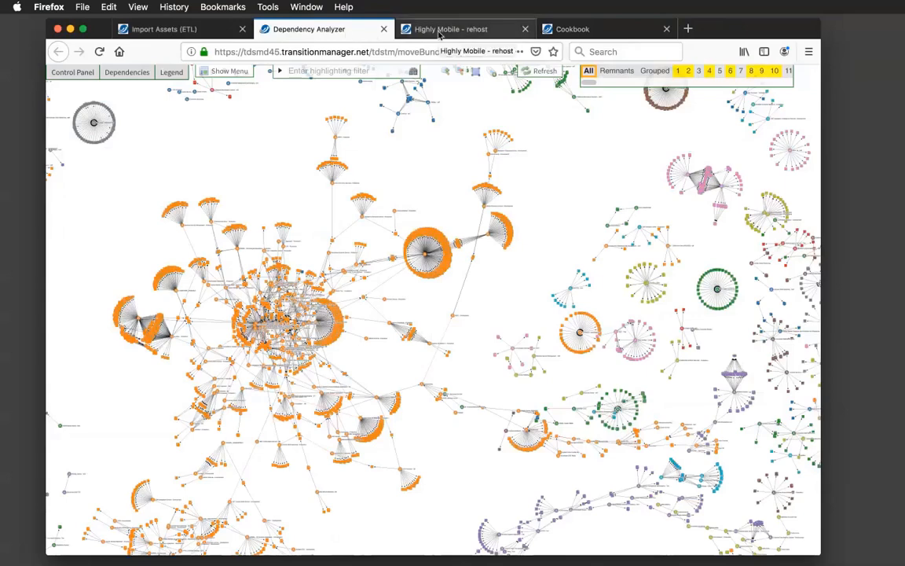
Return to the Highly Mobile - rehost list, then show the Cookbook recipes page.
left_click(459, 28)
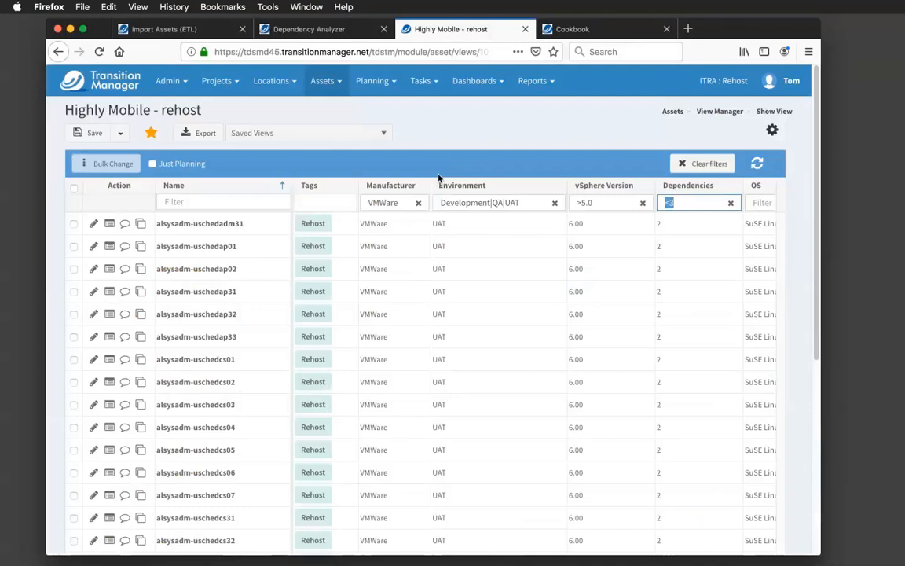
mouse_move(437, 182)
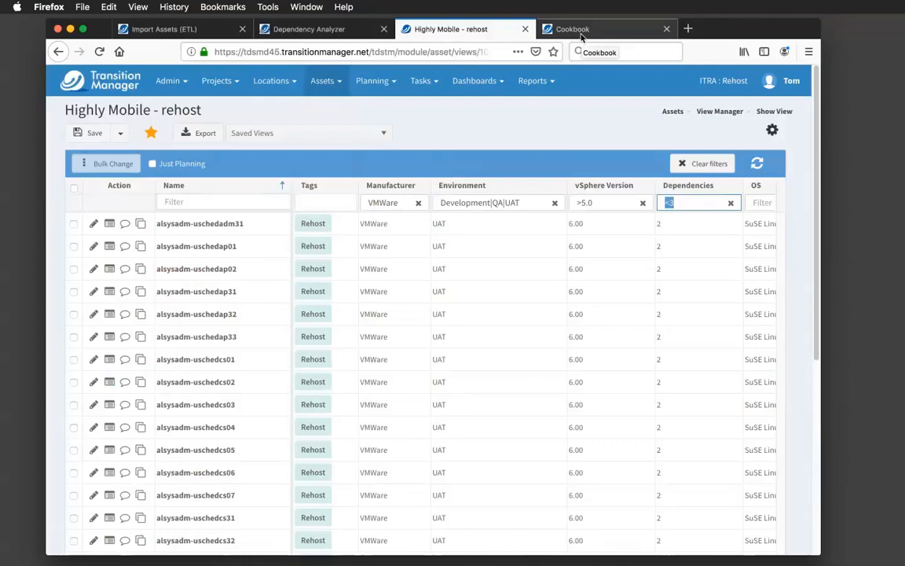
left_click(569, 28)
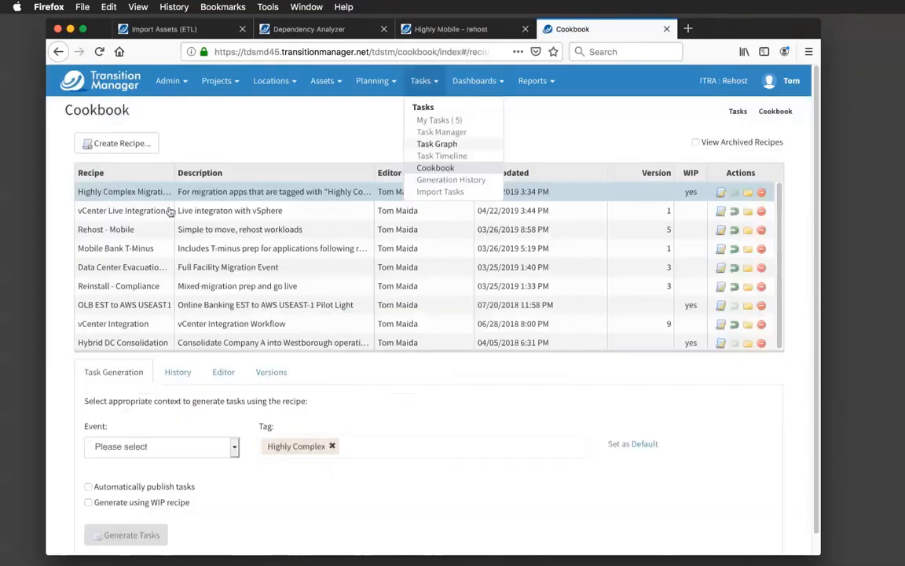
mouse_move(160, 223)
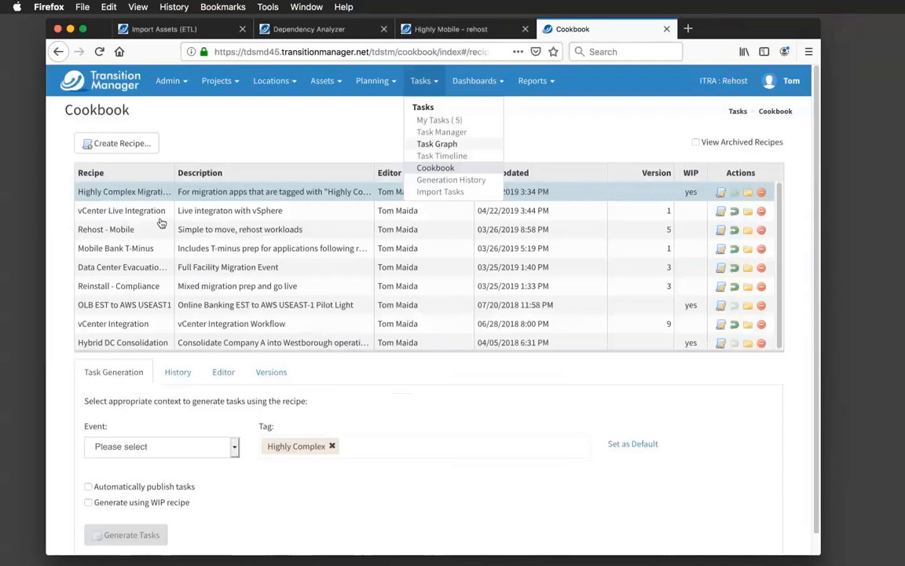
mouse_move(140, 239)
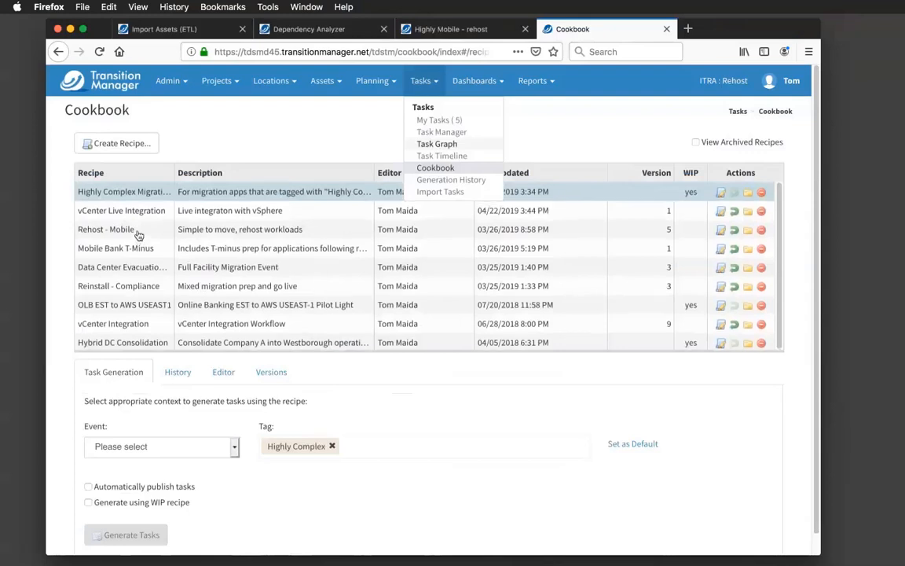
Generate tasks from the Rehost - Mobile recipe with Automatically publish tasks enabled.
left_click(107, 229)
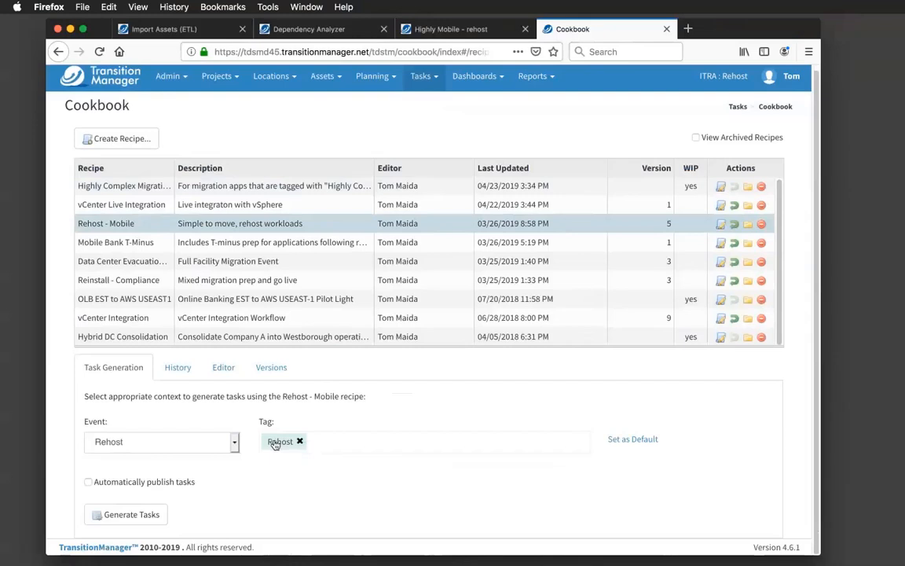
mouse_move(161, 503)
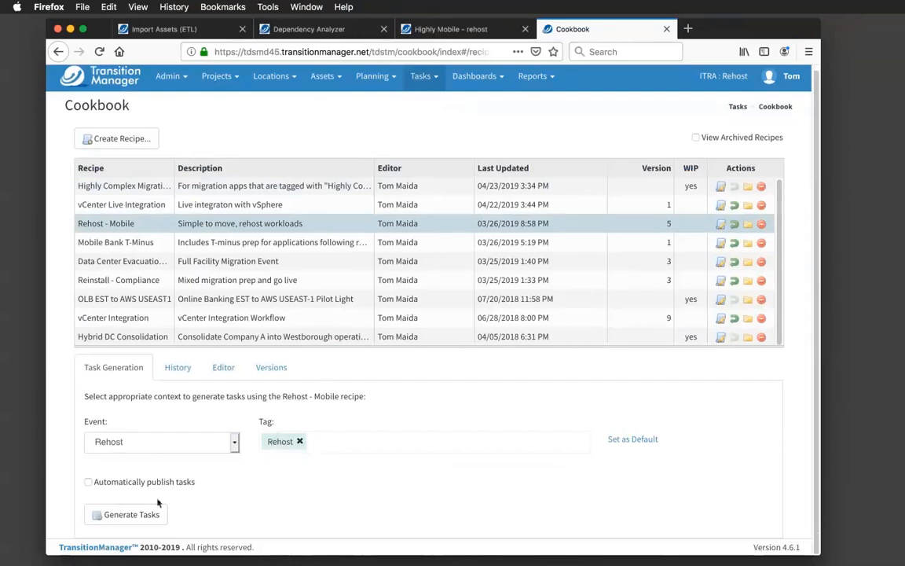
left_click(86, 481)
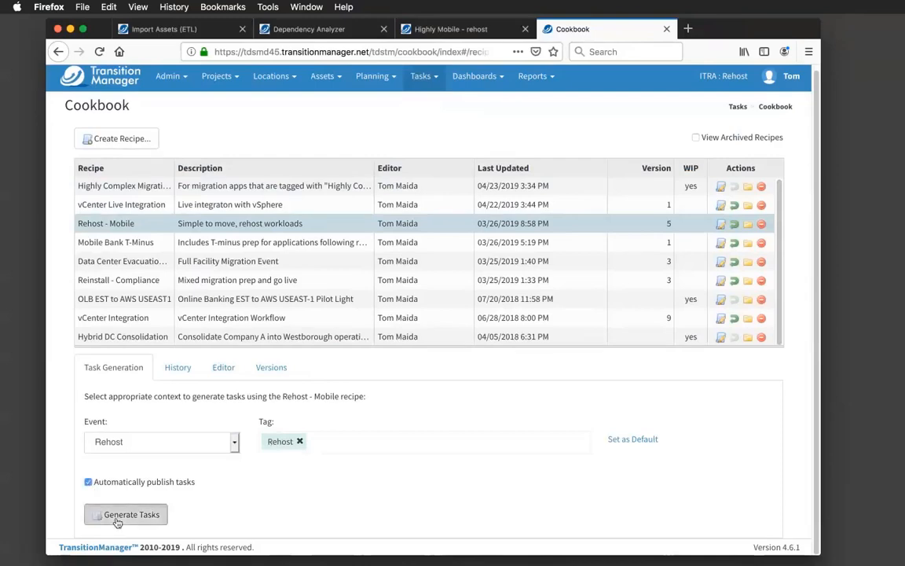
left_click(129, 514)
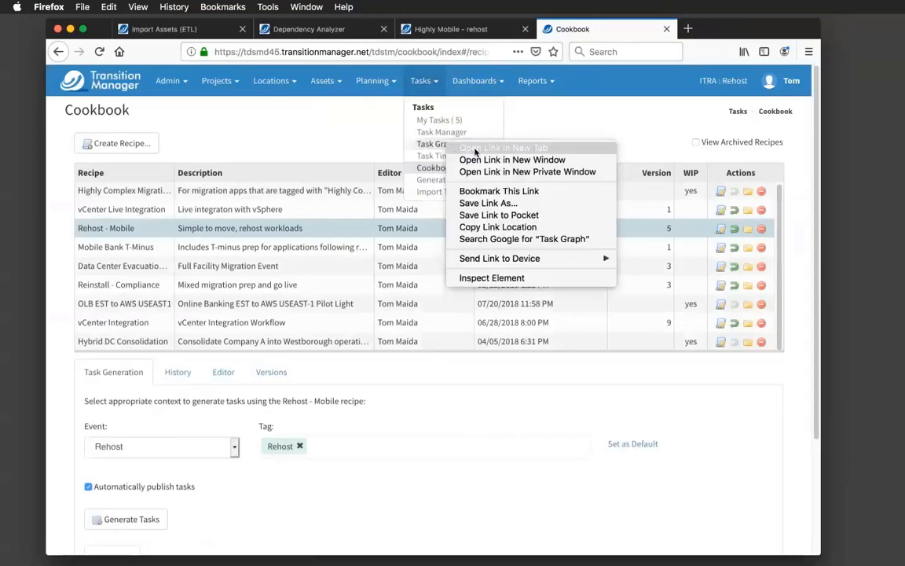
Open the Rehost event's Task Graph page in a new browser tab.
left_click(503, 148)
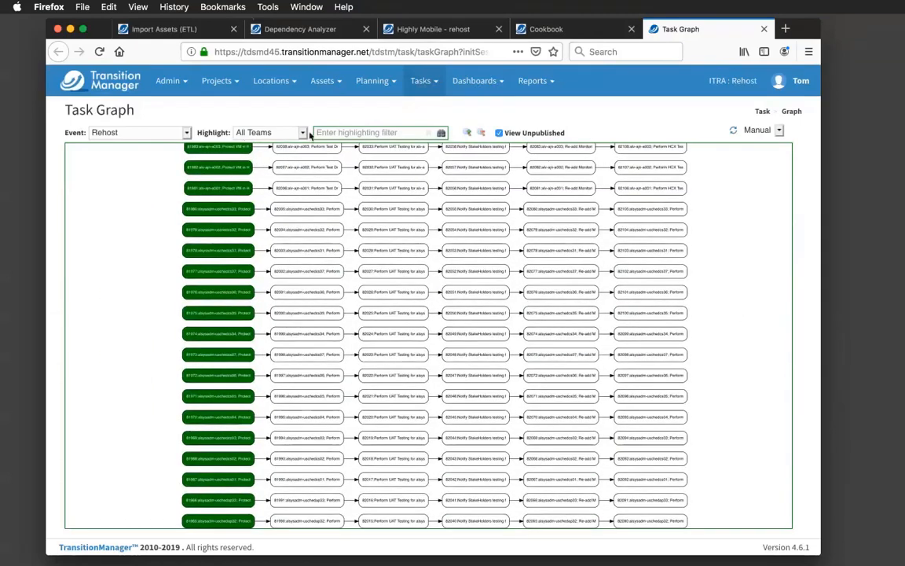
Highlight tasks matching 'HCX' in the Task Graph and zoom into the chains.
type("HCX")
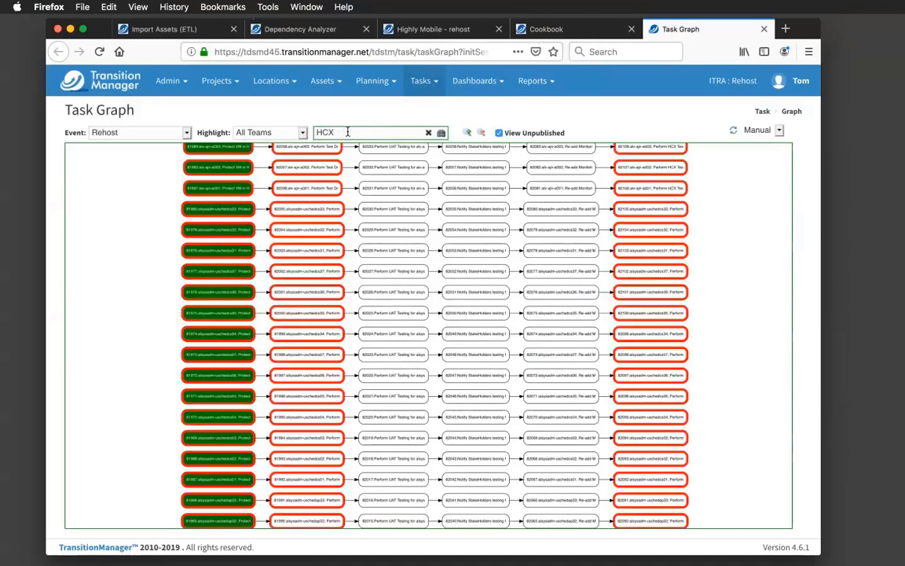
mouse_move(260, 294)
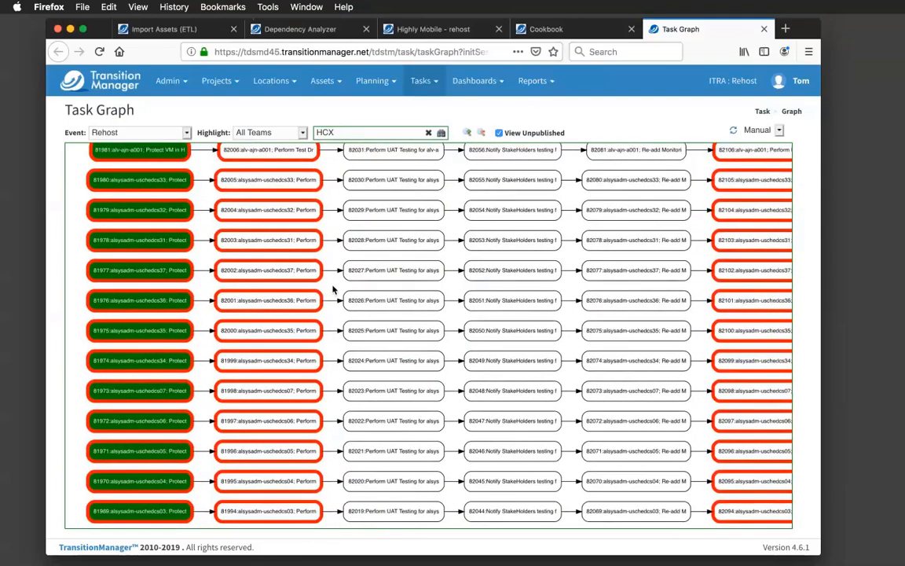
mouse_move(261, 286)
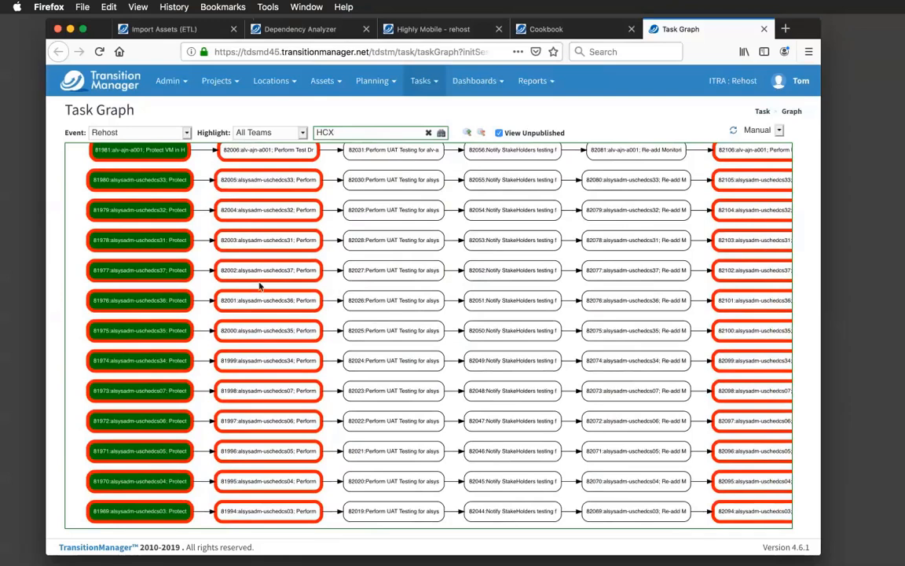
mouse_move(134, 275)
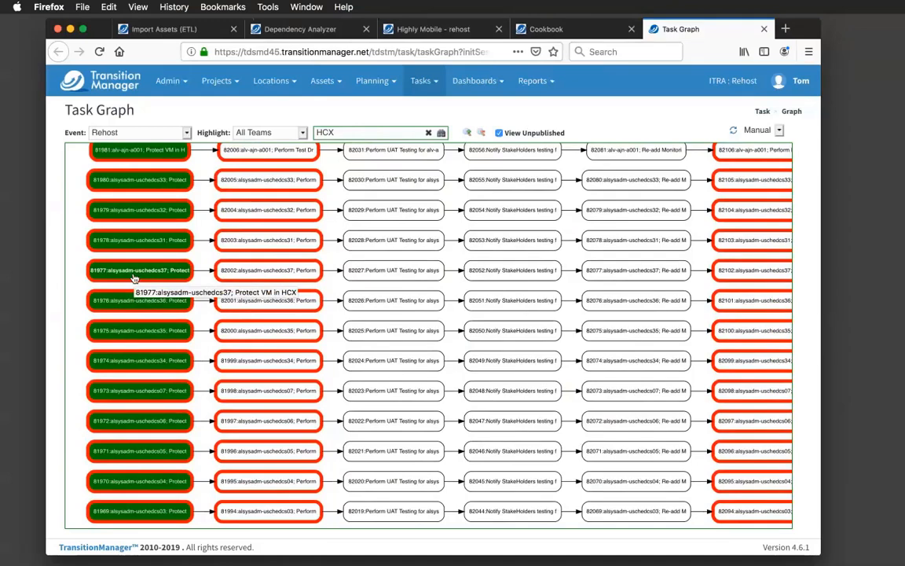
scroll("down", 3)
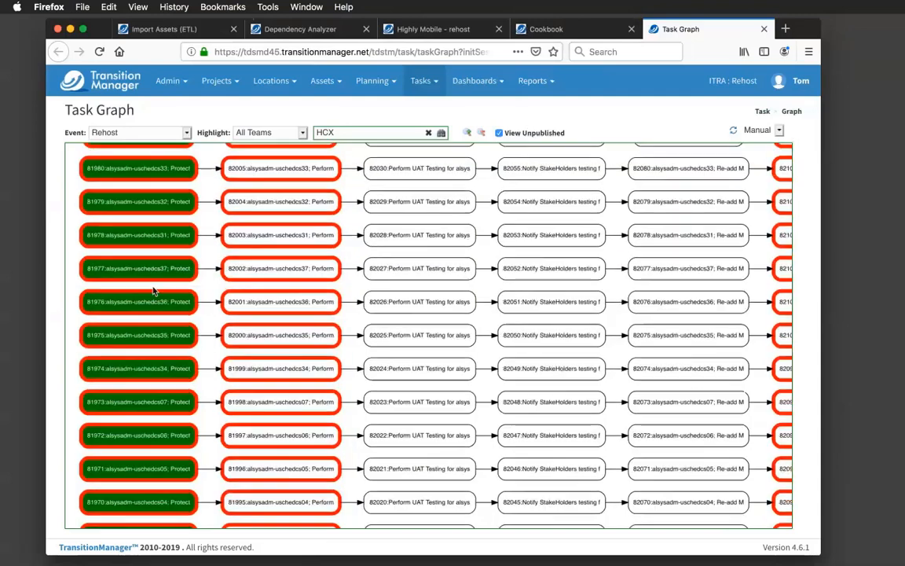
mouse_move(207, 270)
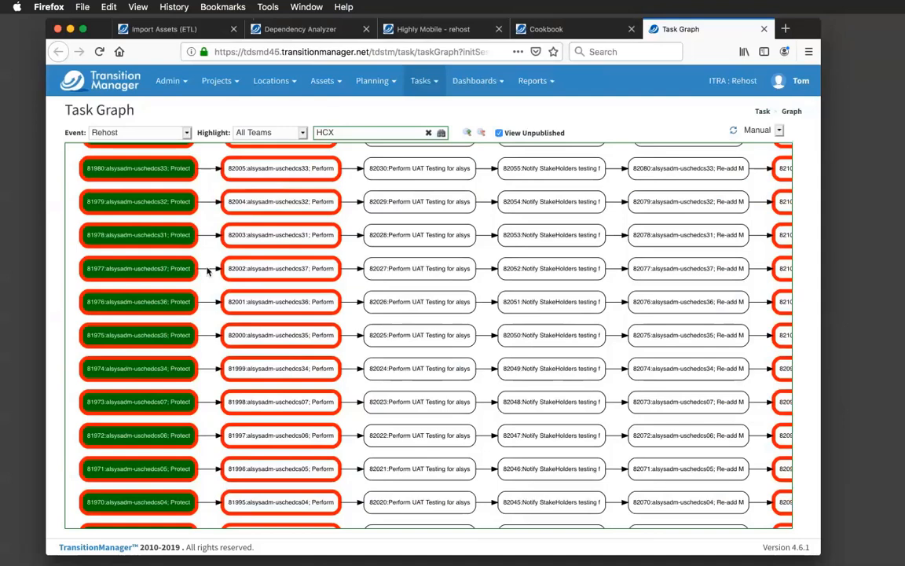
mouse_move(165, 267)
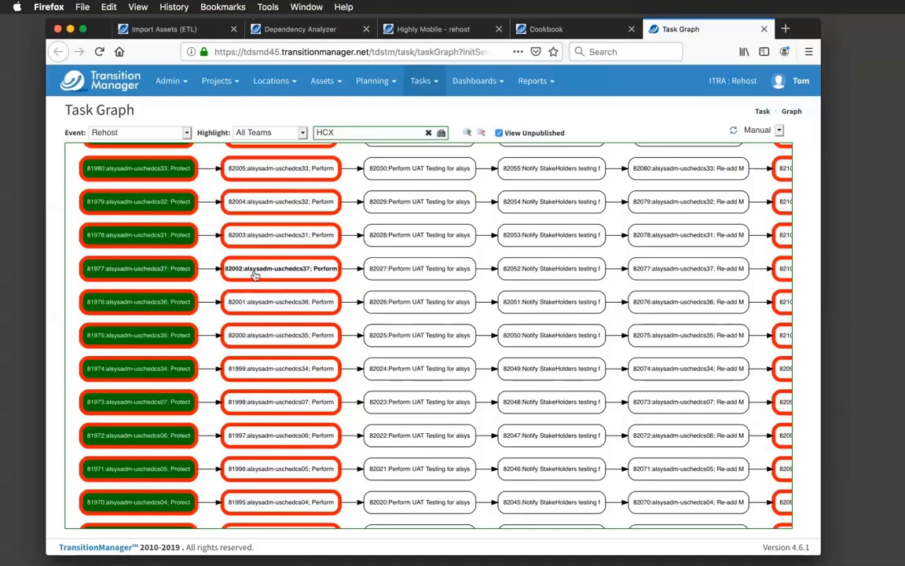
mouse_move(267, 274)
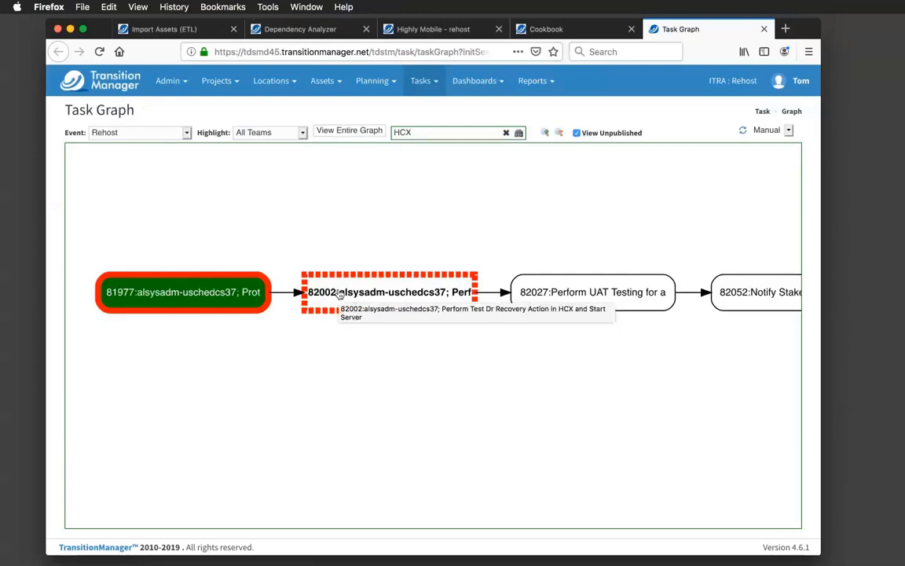
mouse_move(383, 332)
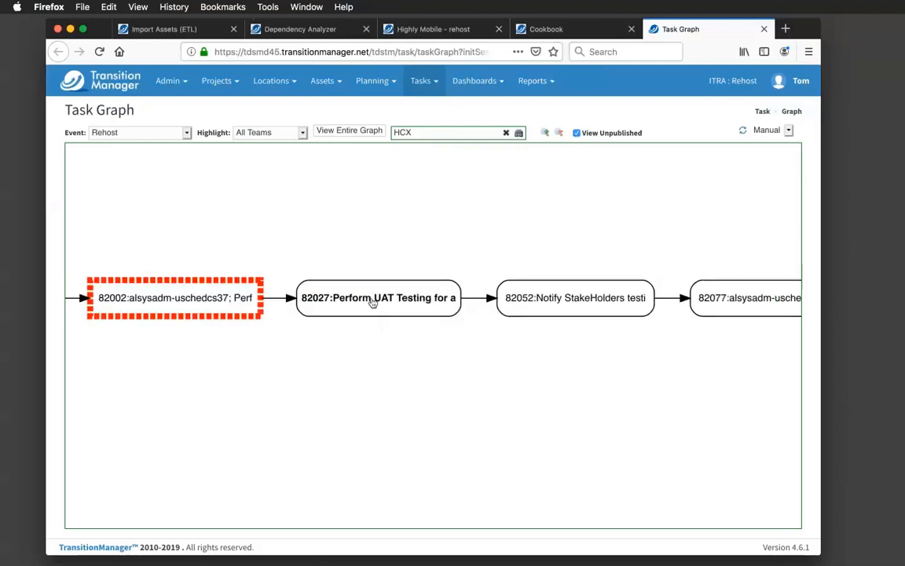
mouse_move(371, 301)
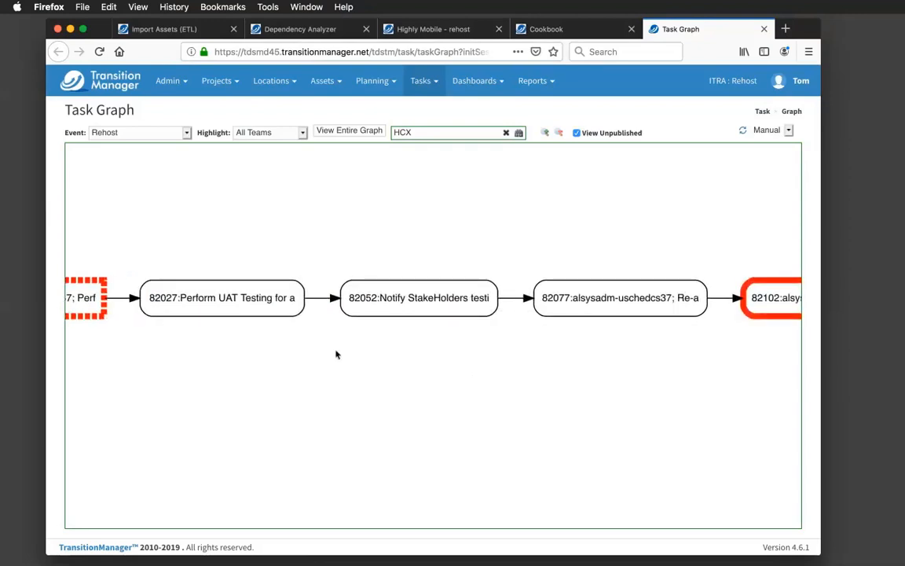
mouse_move(418, 299)
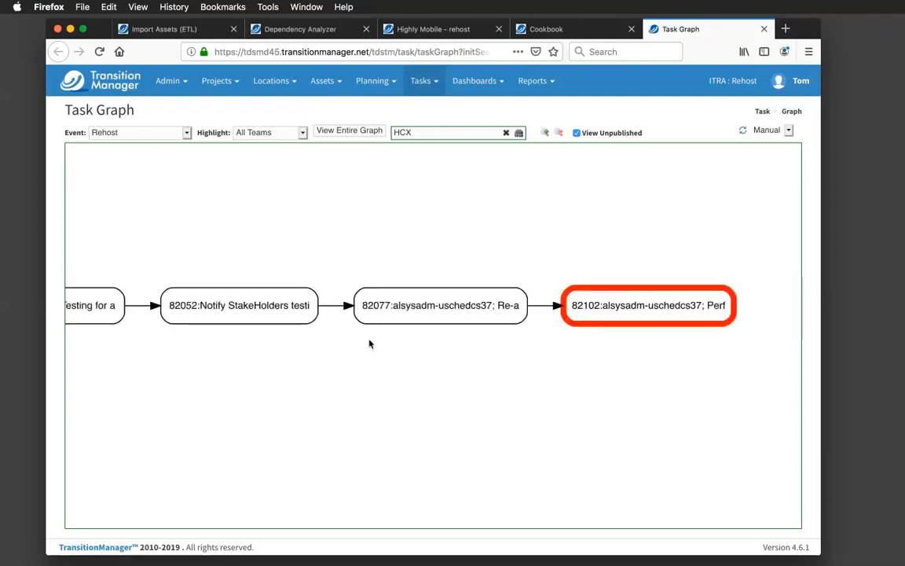
mouse_move(440, 308)
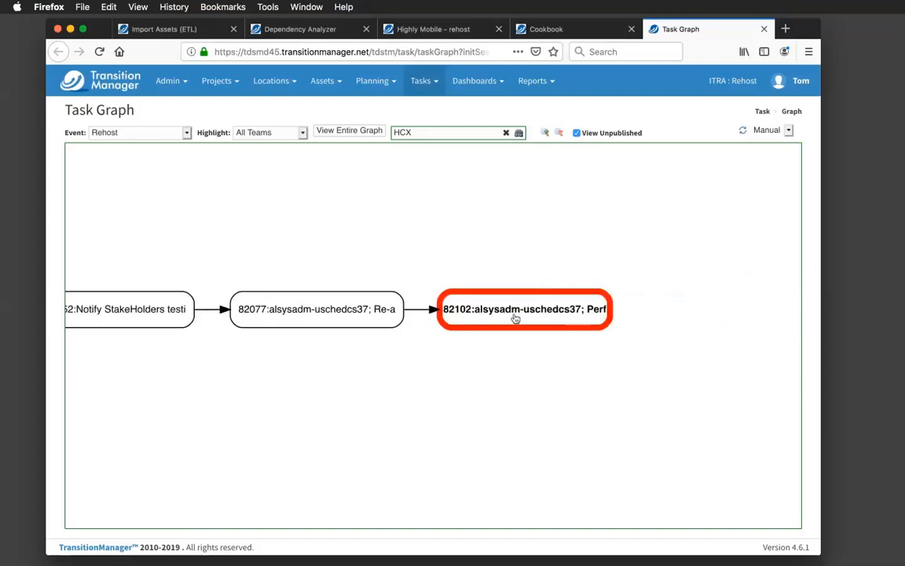
mouse_move(515, 317)
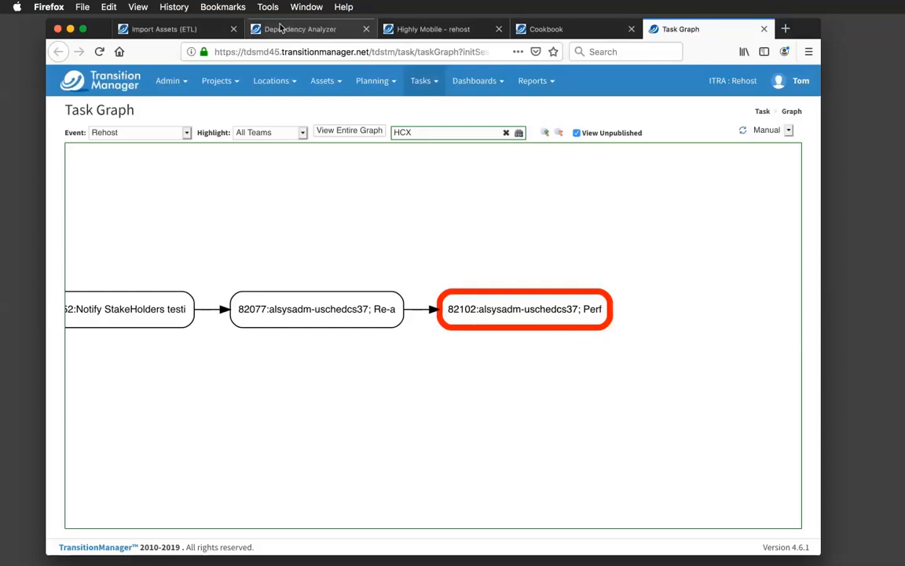
Return to the Dependency Analyzer tab after following the uschedcs37 HCX task chain.
left_click(308, 28)
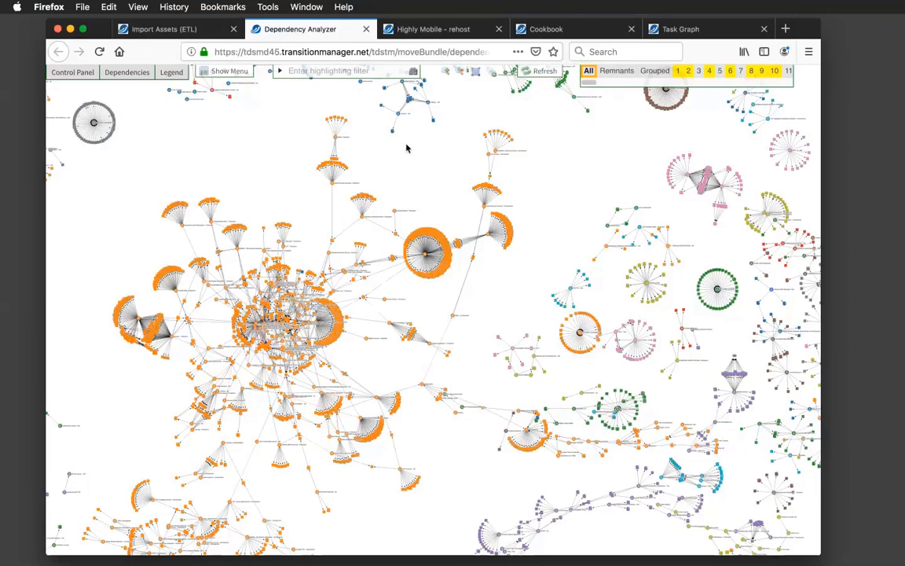
mouse_move(371, 259)
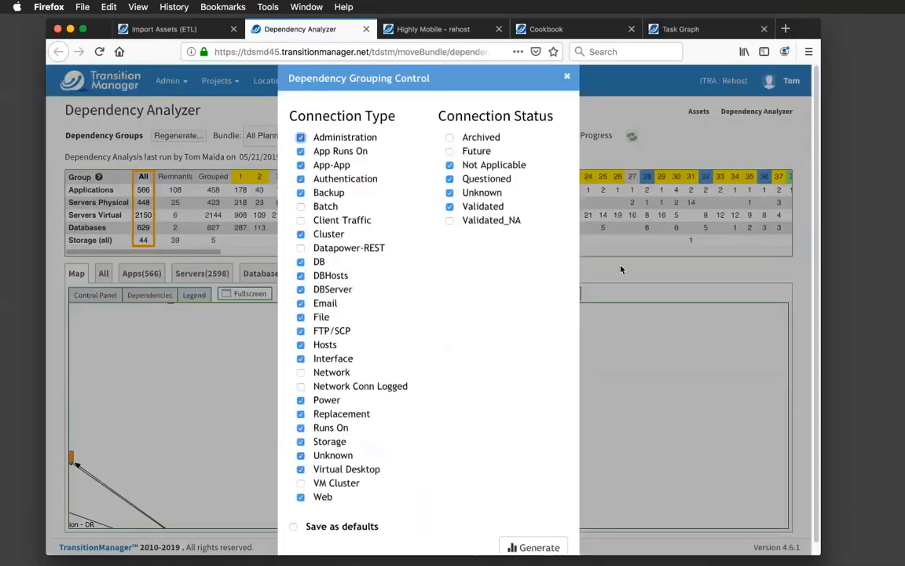
mouse_move(570, 272)
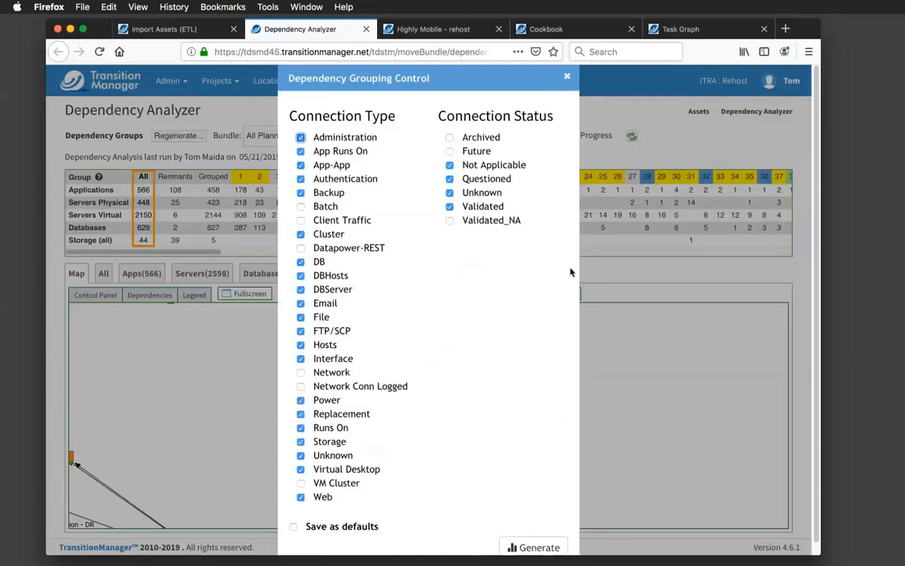
mouse_move(449, 286)
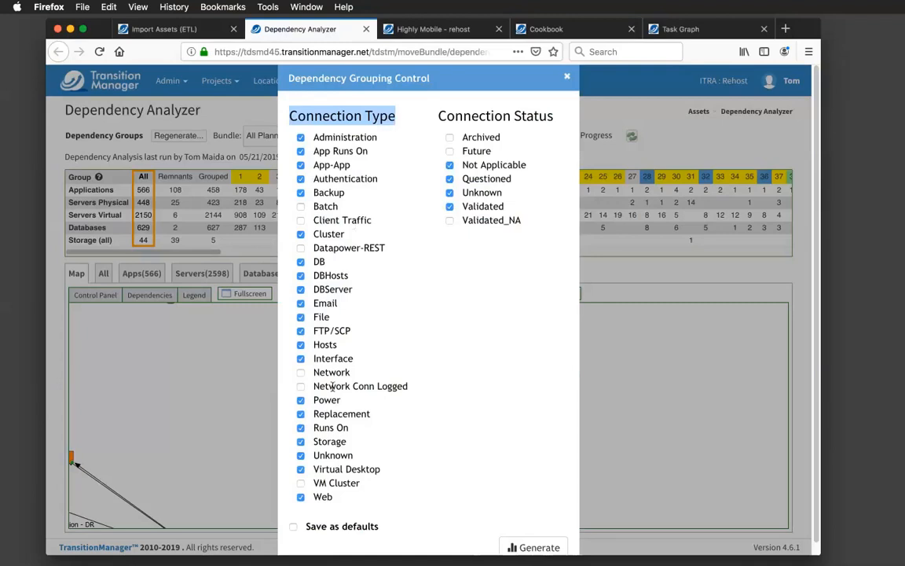
Untick Power and Virtual Desktop connection types and regenerate the dependency groups.
left_click(302, 401)
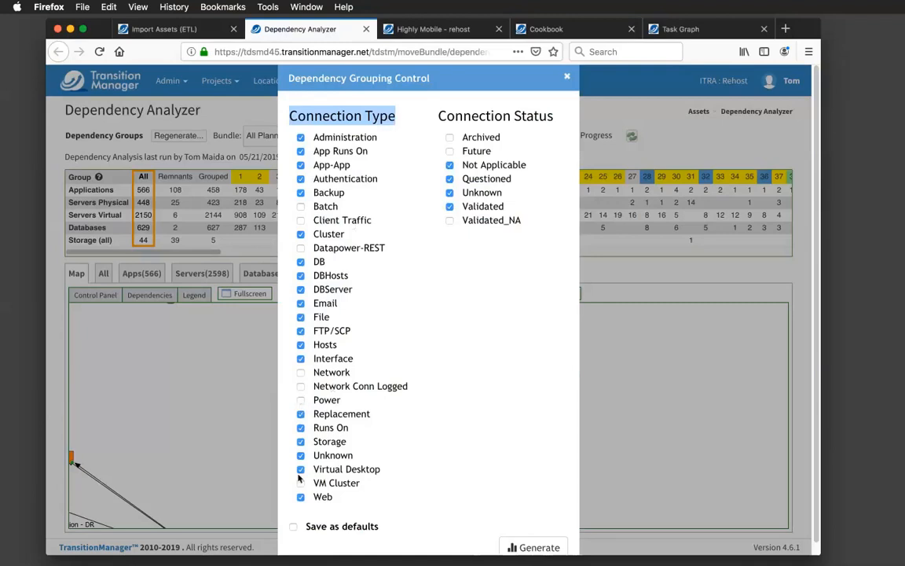
left_click(301, 484)
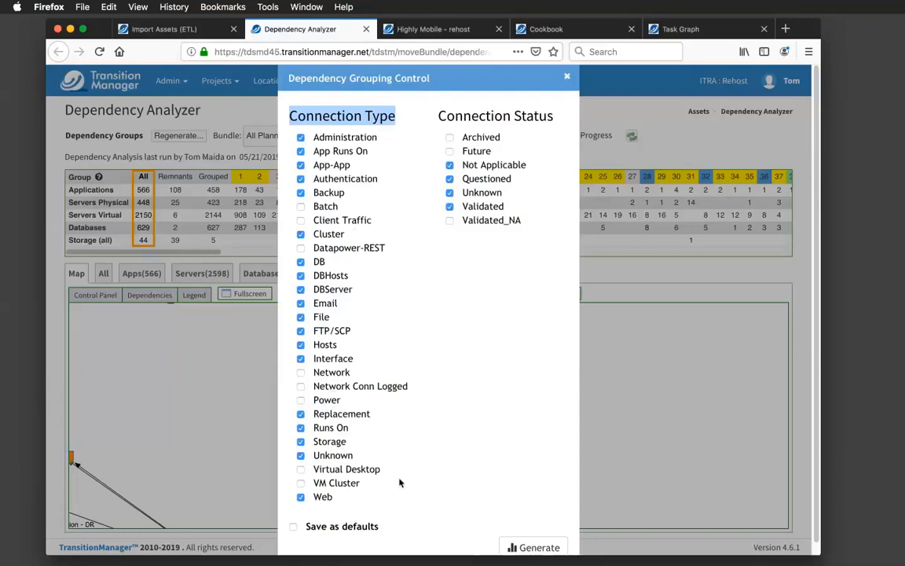
mouse_move(641, 474)
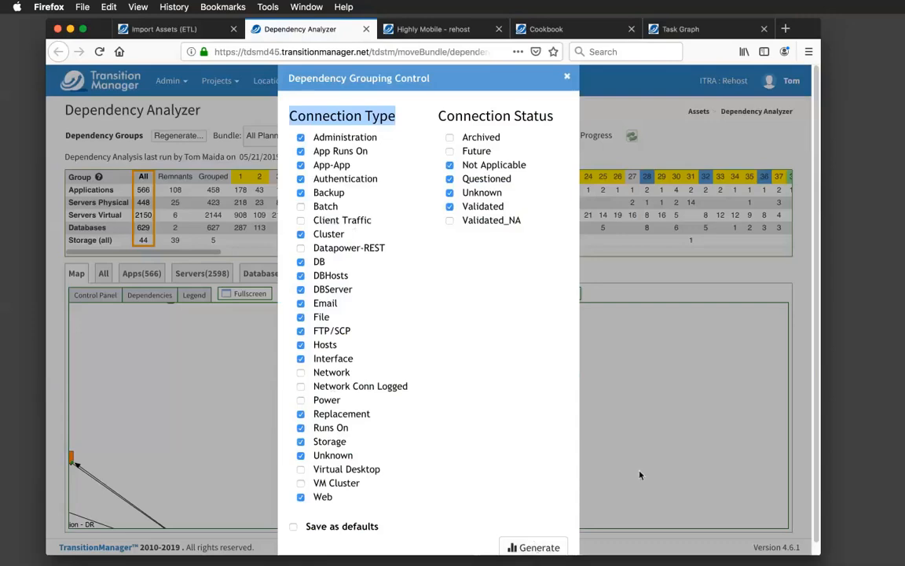
left_click(538, 547)
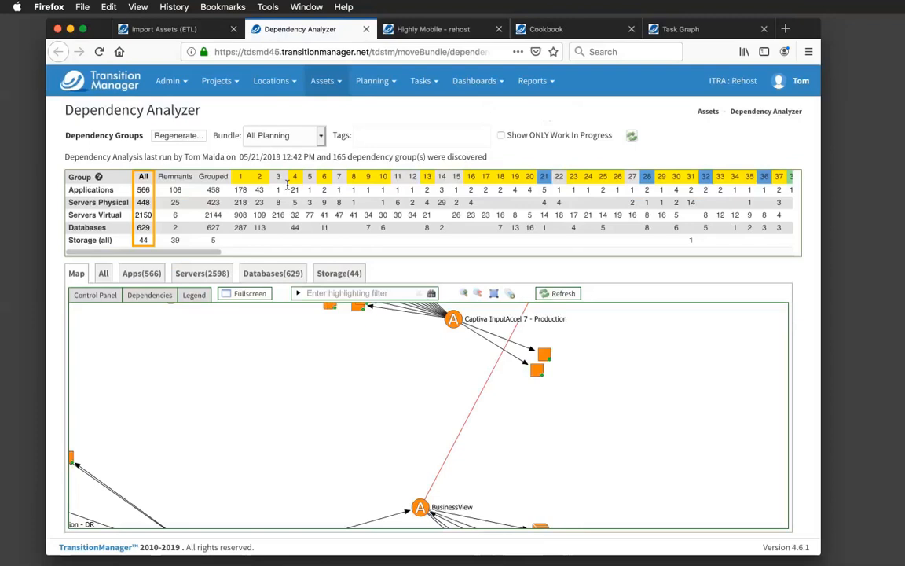
Show dependency group 1 on the map with its 178 applications and 1126 servers.
left_click(241, 176)
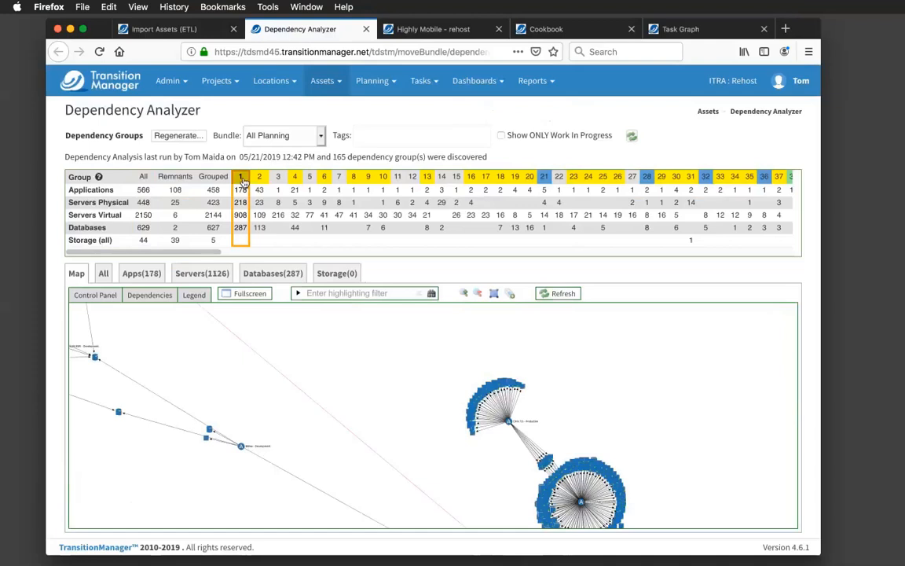
mouse_move(259, 176)
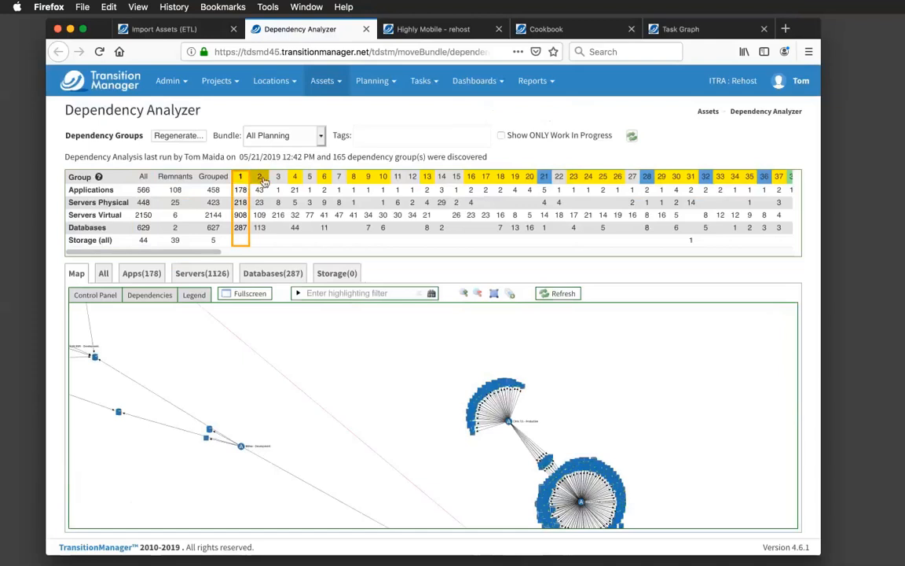
mouse_move(261, 176)
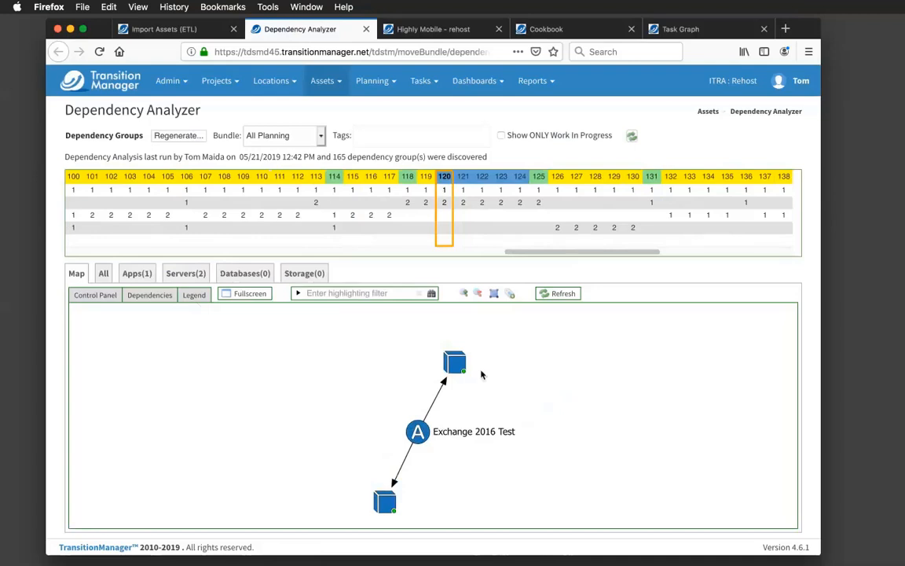
mouse_move(547, 280)
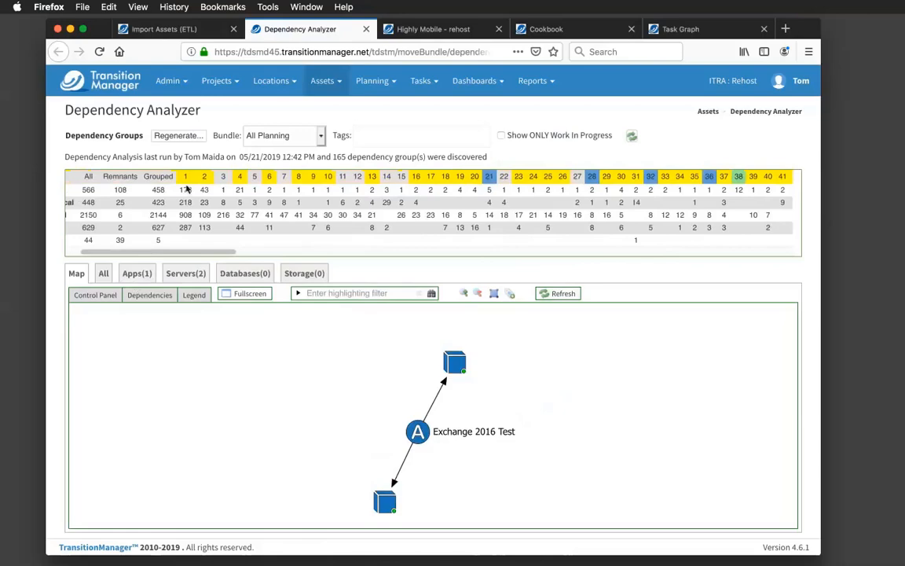
Load dependency group 2's map and expand it to fullscreen.
left_click(205, 176)
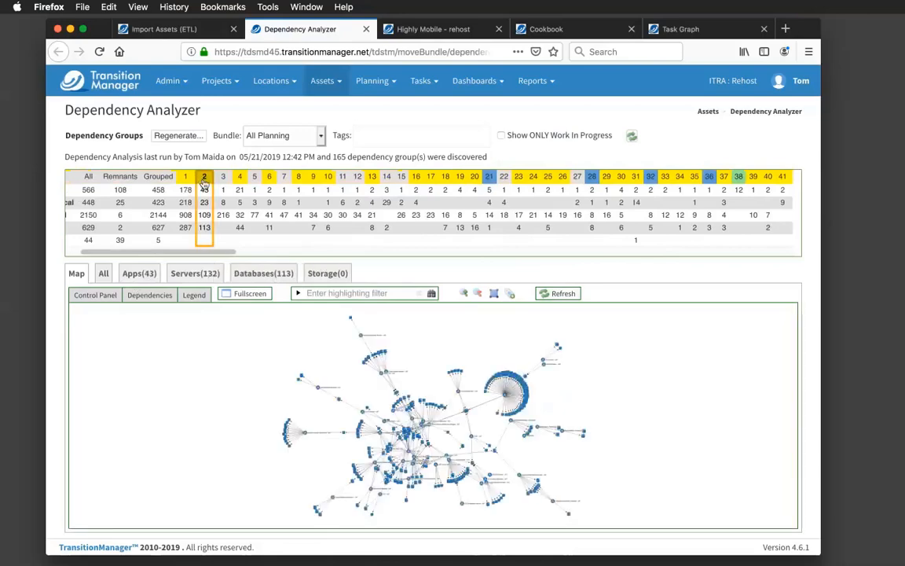
left_click(244, 294)
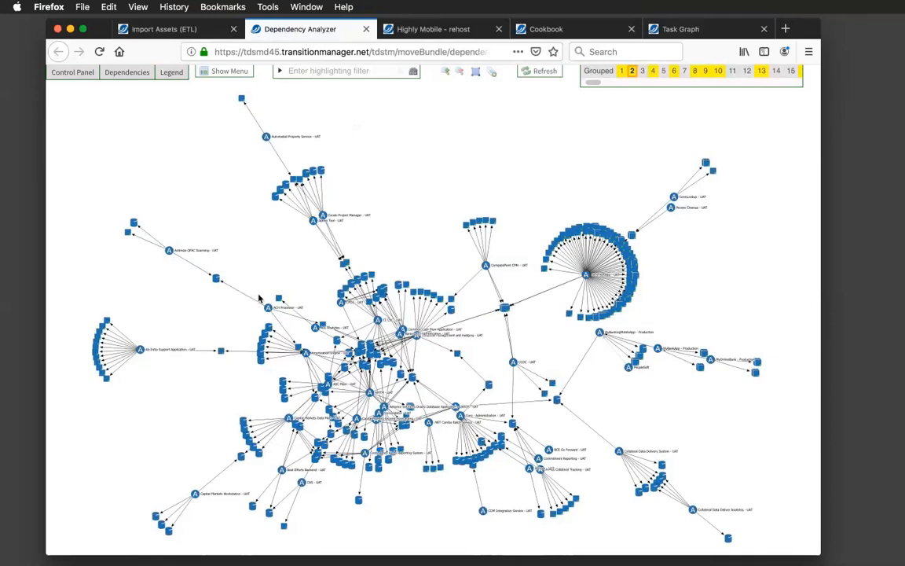
mouse_move(264, 294)
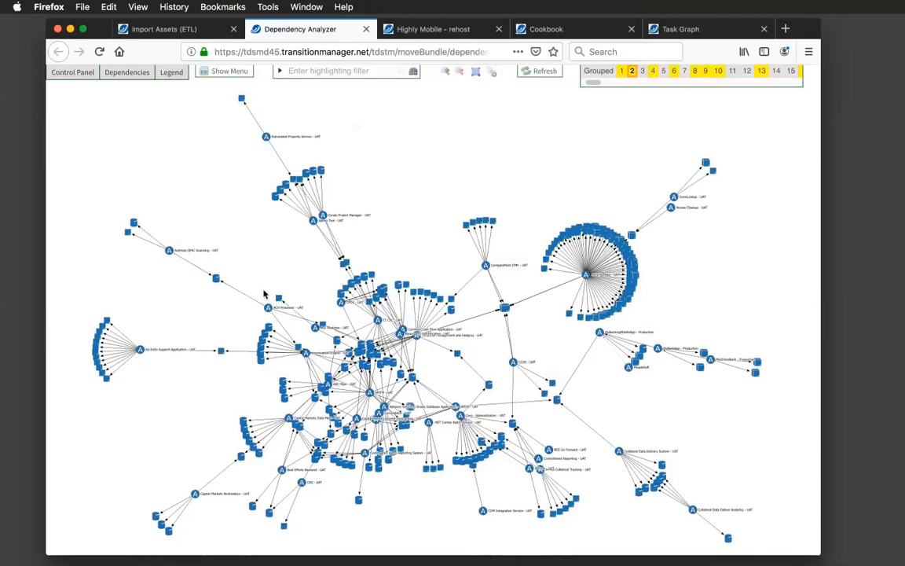
mouse_move(385, 226)
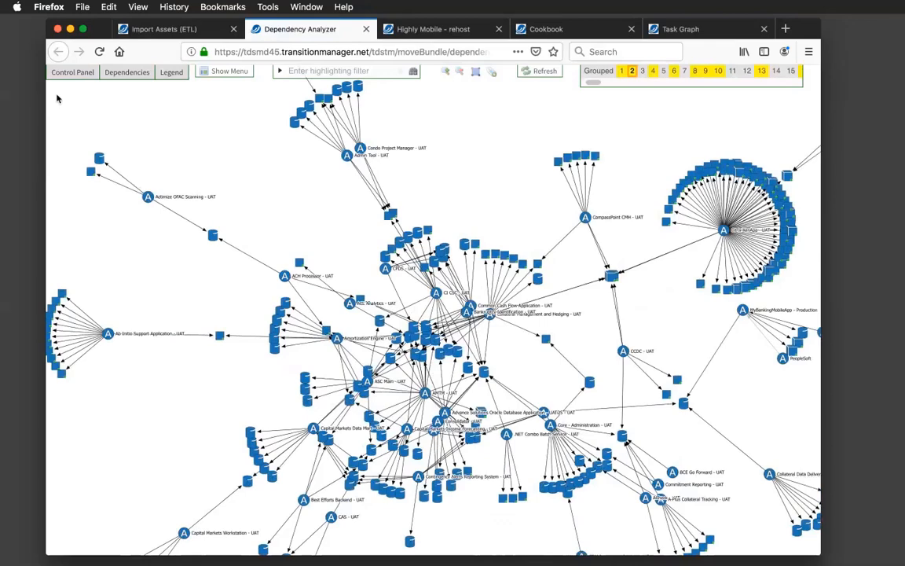
Run Suggest Splits from the Control Panel and bring the split boundary into view.
left_click(71, 72)
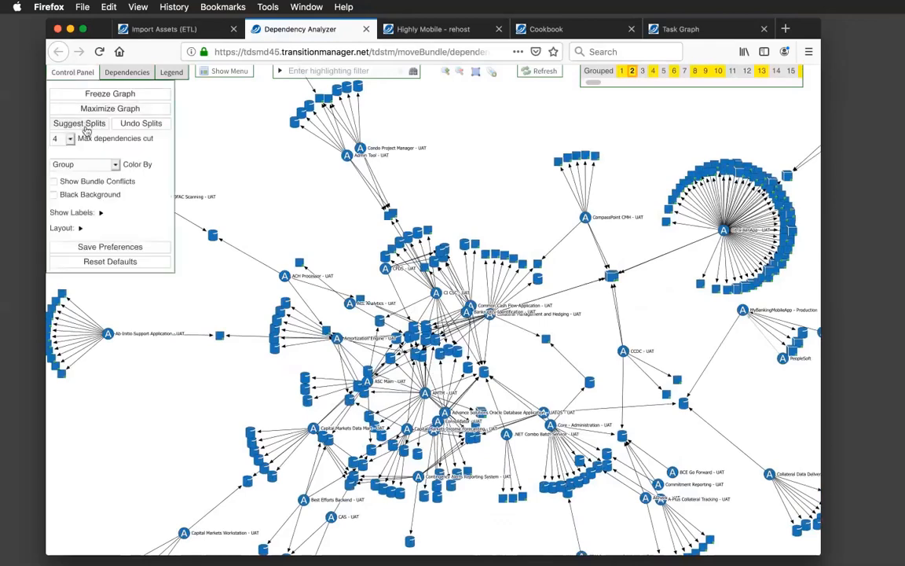
mouse_move(81, 127)
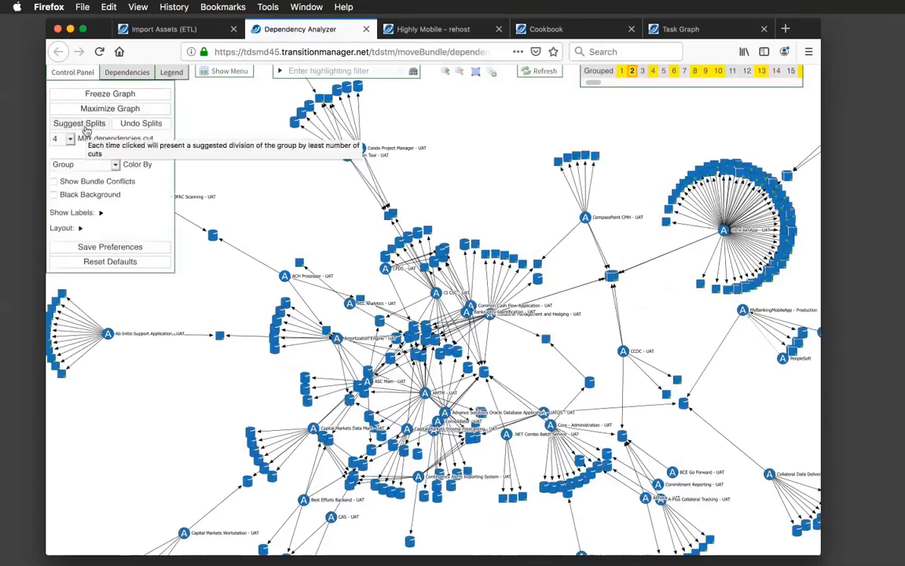
left_click(78, 122)
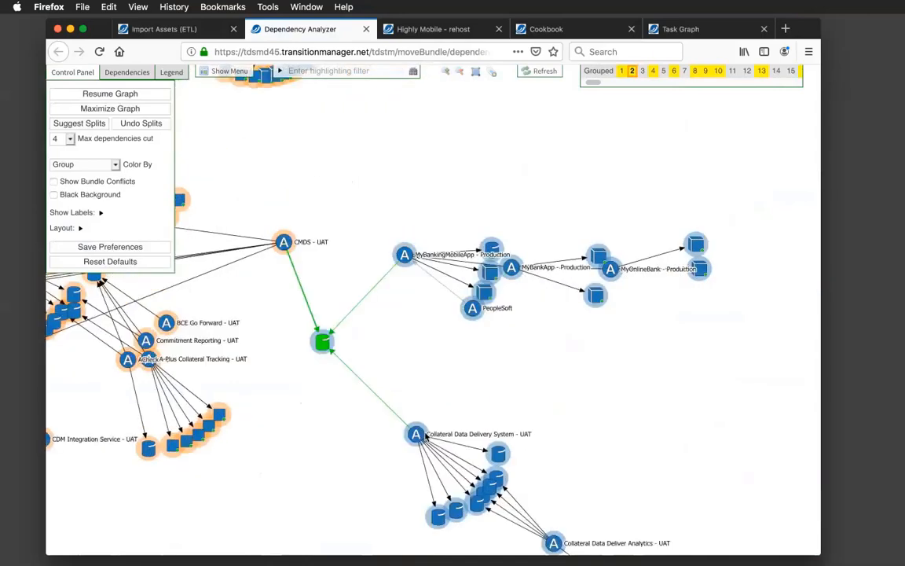
left_click_drag(415, 434, 329, 409)
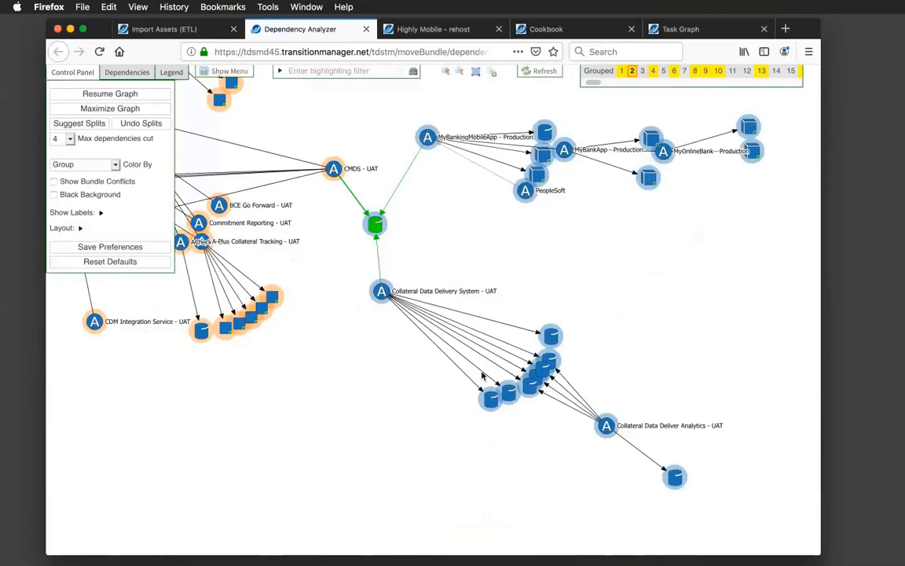
Highlight dependencies crossing the split, including shared server acar_srl01 and the Ab Initio Support Application cluster.
left_click(381, 291)
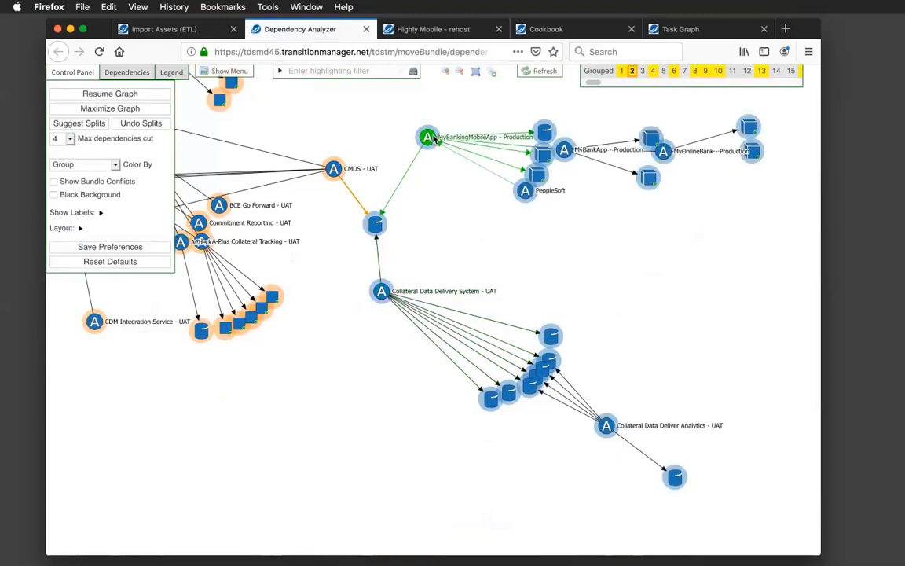
left_click(374, 223)
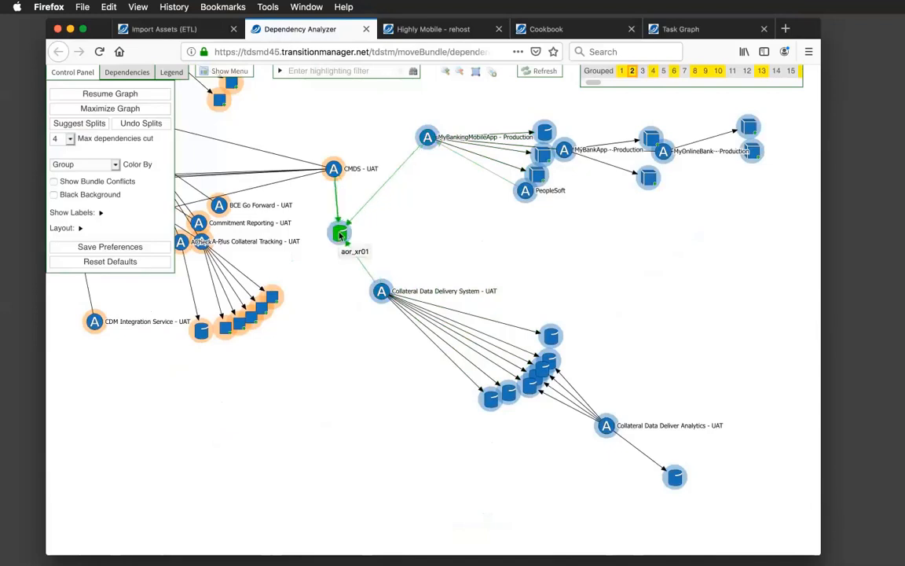
mouse_move(378, 212)
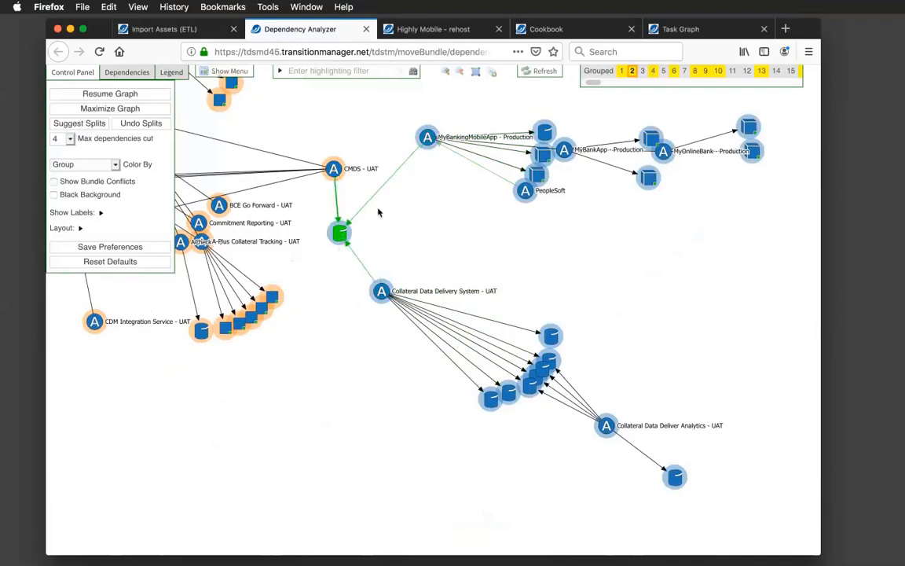
mouse_move(456, 291)
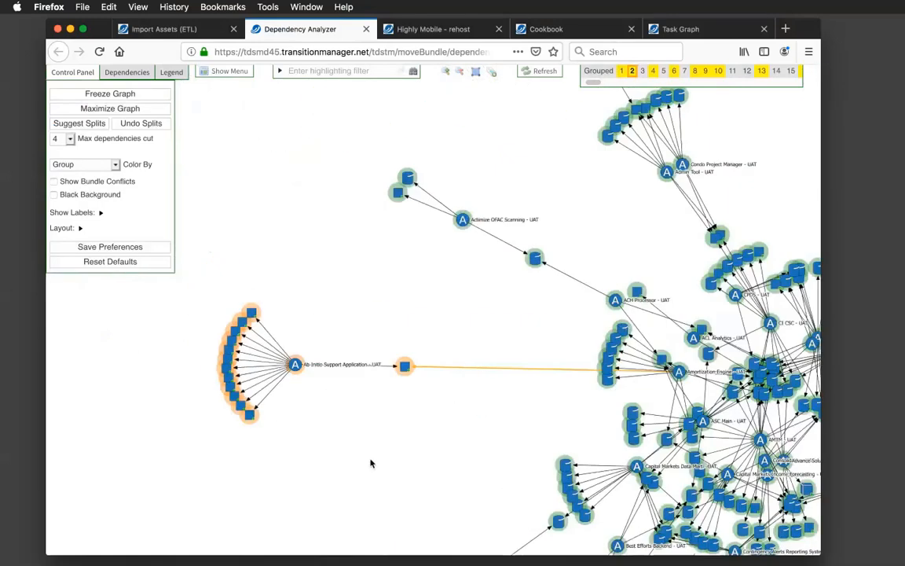
left_click(110, 94)
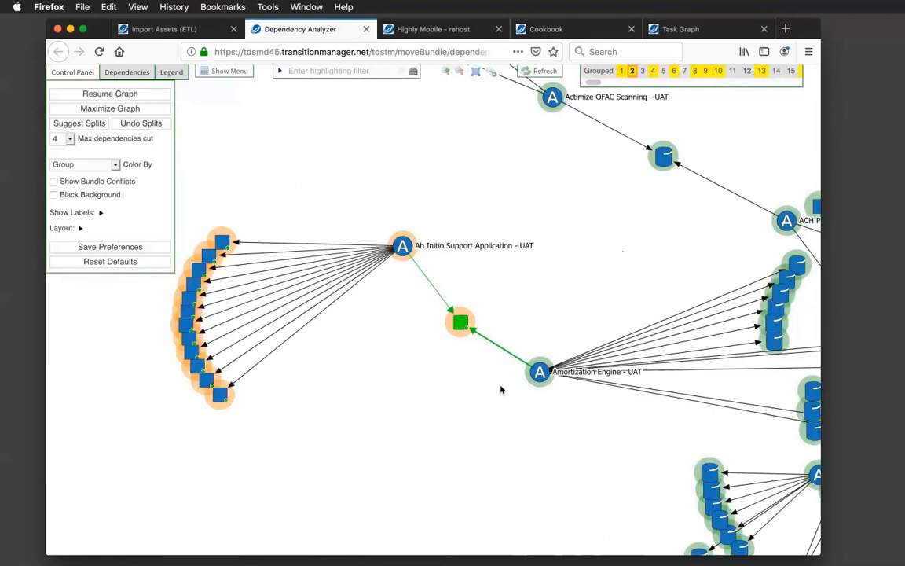
mouse_move(484, 304)
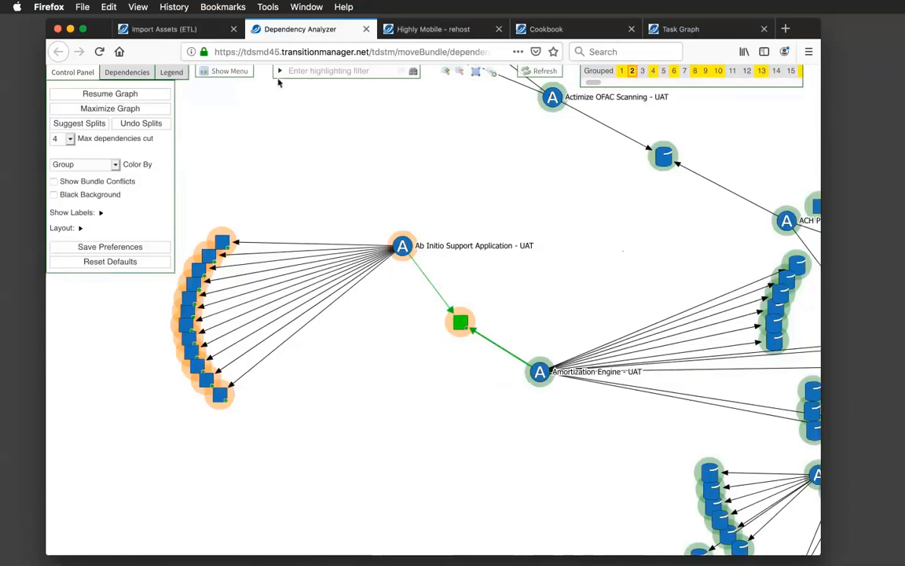
mouse_move(229, 70)
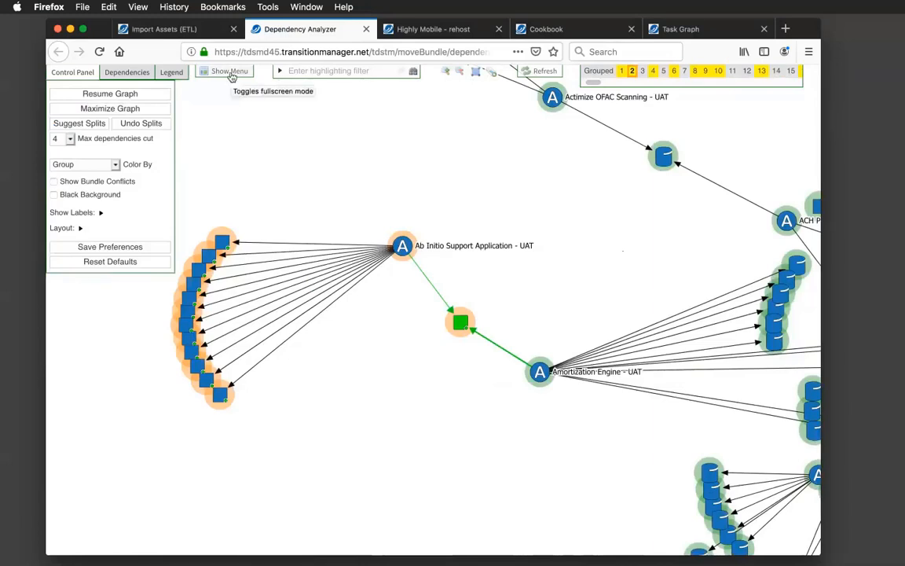
Choose the Highly Complex tag for group 2's assets in the Assignment dialog, then view the Cookbook recipes.
left_click(227, 71)
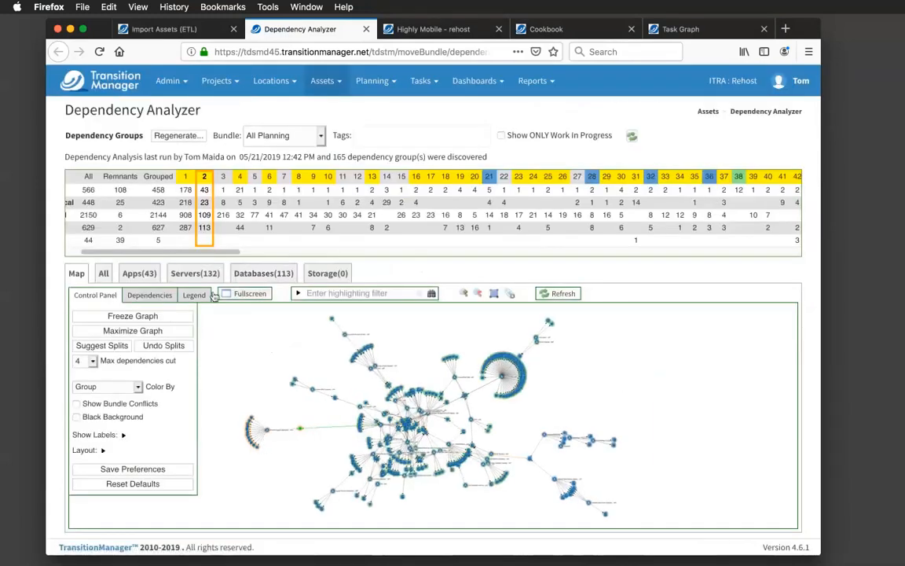
left_click(138, 273)
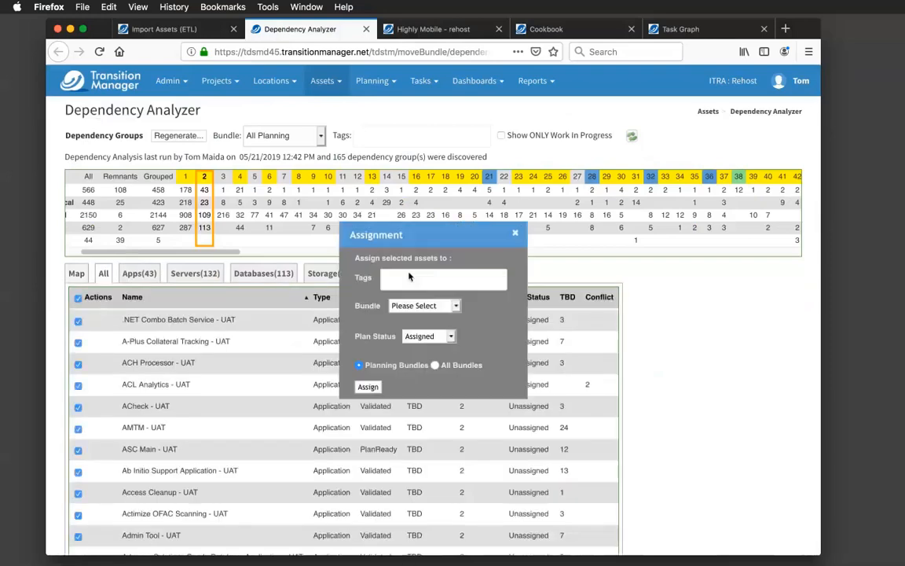
left_click(443, 278)
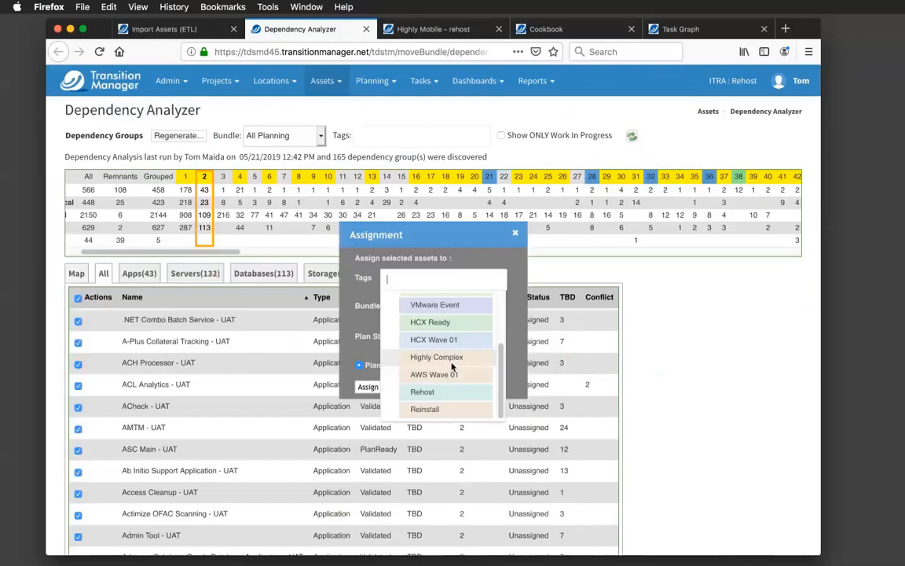
left_click(437, 357)
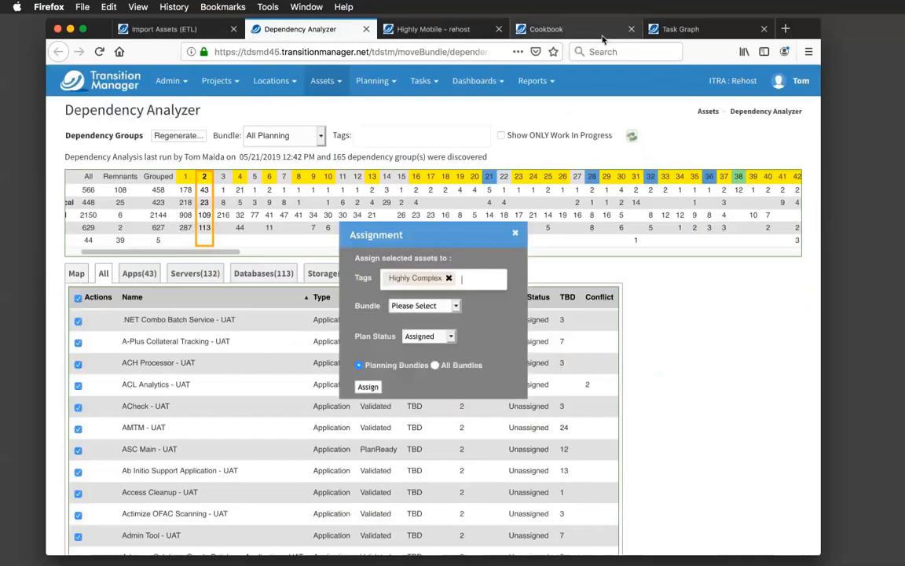
left_click(560, 28)
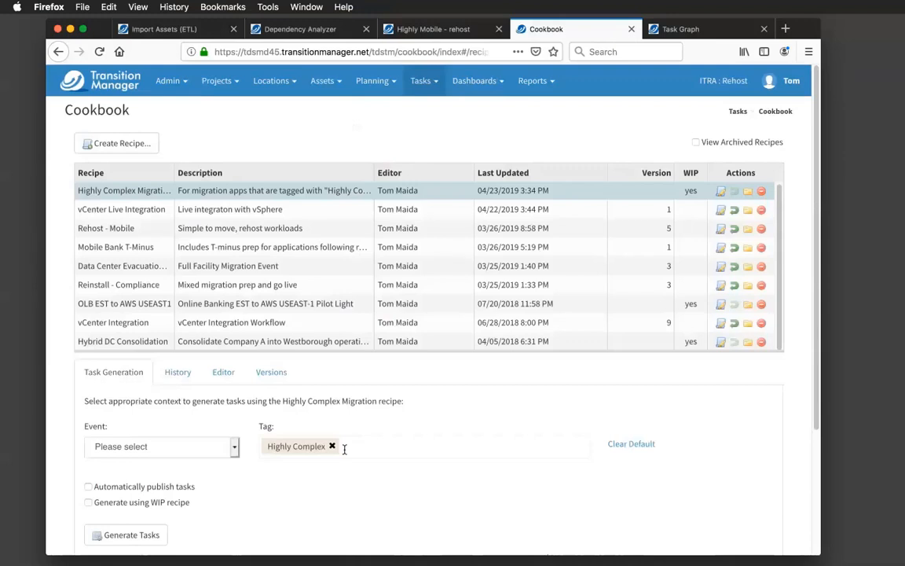
mouse_move(314, 449)
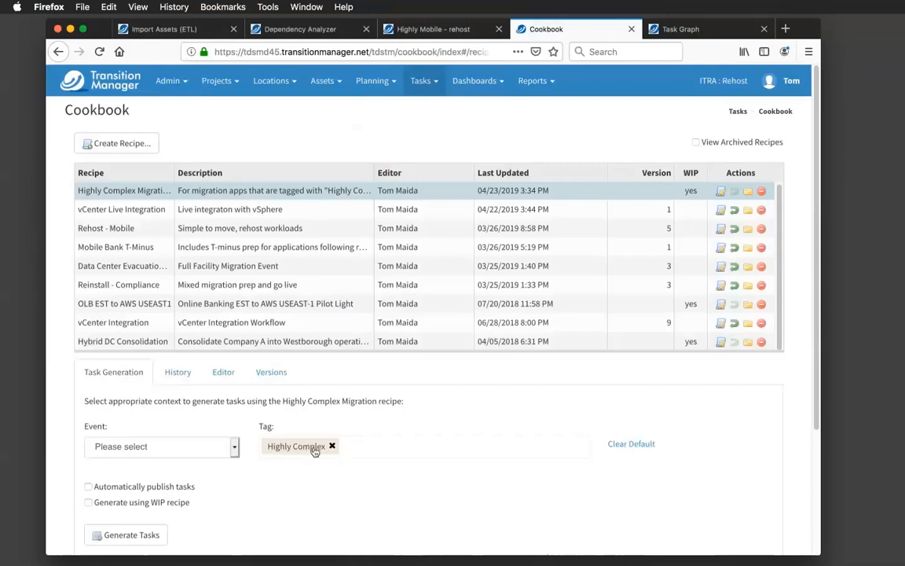
mouse_move(406, 29)
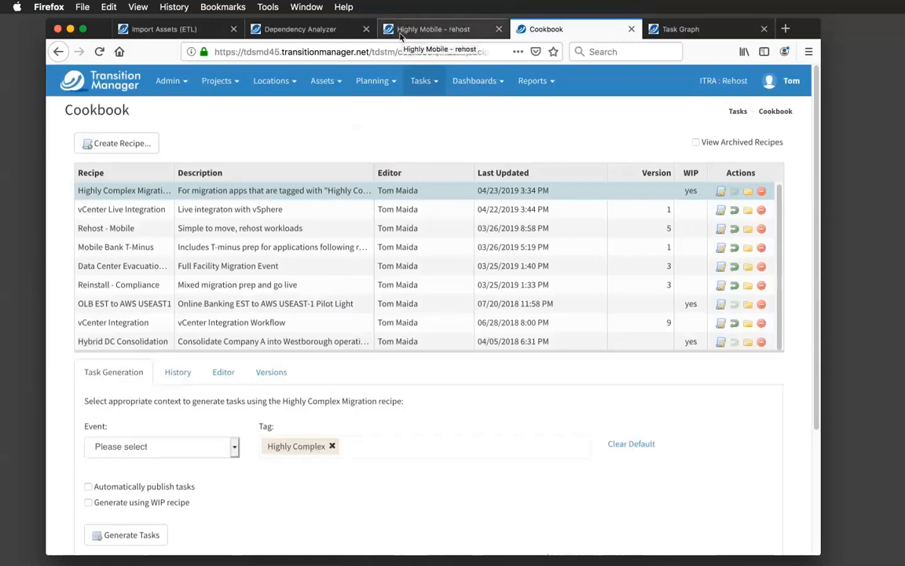
Switch back to the Dependency Analyzer browser tab with the tag assignment pending.
left_click(306, 28)
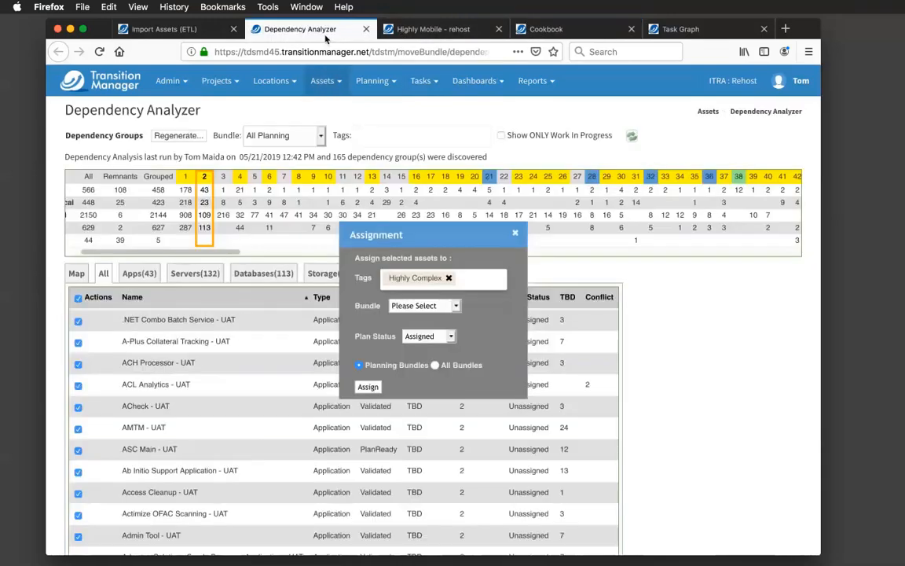